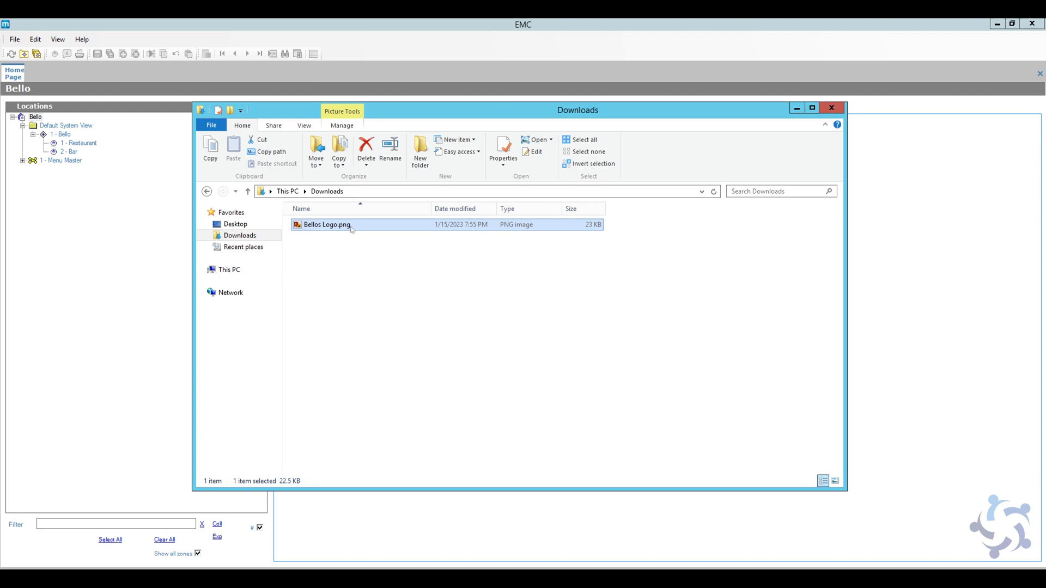
Check Bellos Logo.png's Properties details showing 500 × 500 pixels, then reopen its context menu.
{"action": "right_click", "coordinate": [326, 224]}
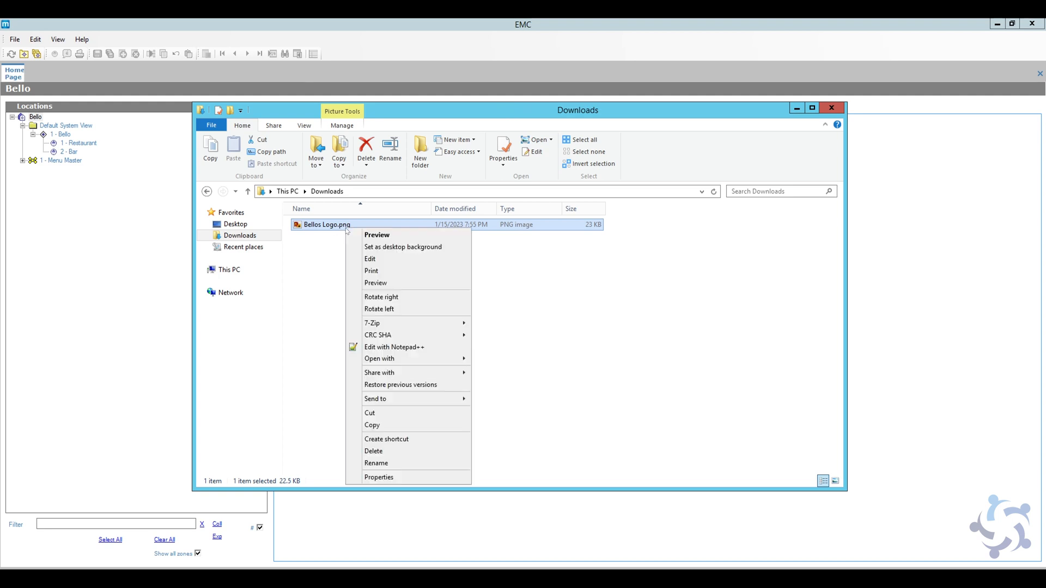
{"action": "left_click", "coordinate": [378, 477]}
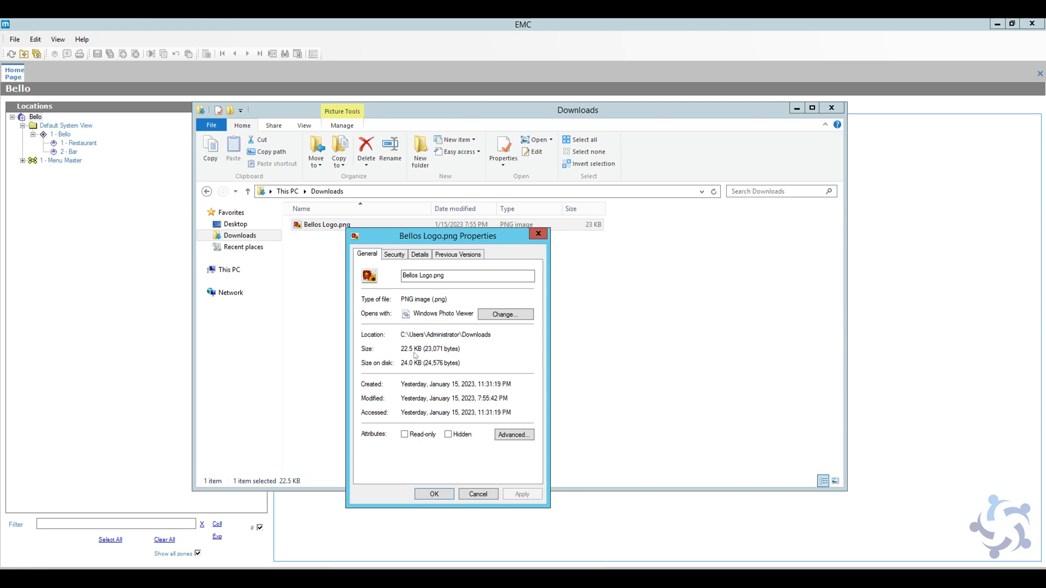
{"action": "mouse_move", "coordinate": [440, 353]}
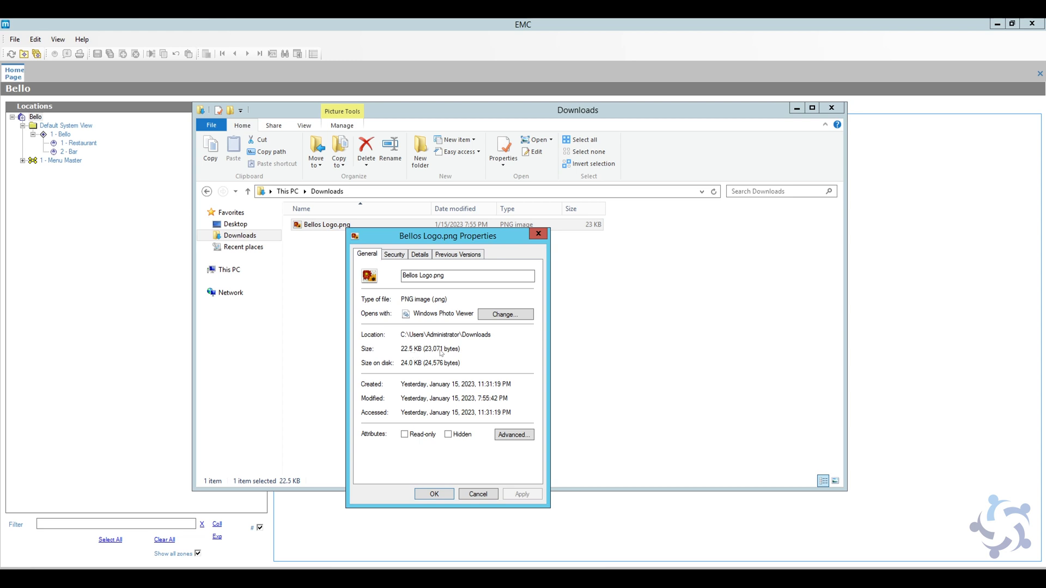
{"action": "left_click", "coordinate": [419, 254]}
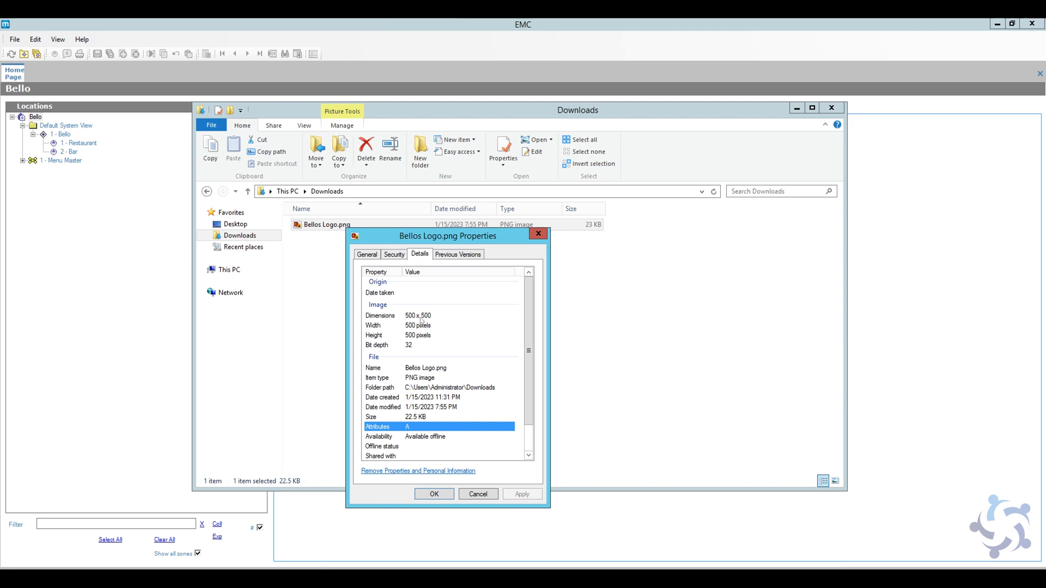
{"action": "mouse_move", "coordinate": [521, 272]}
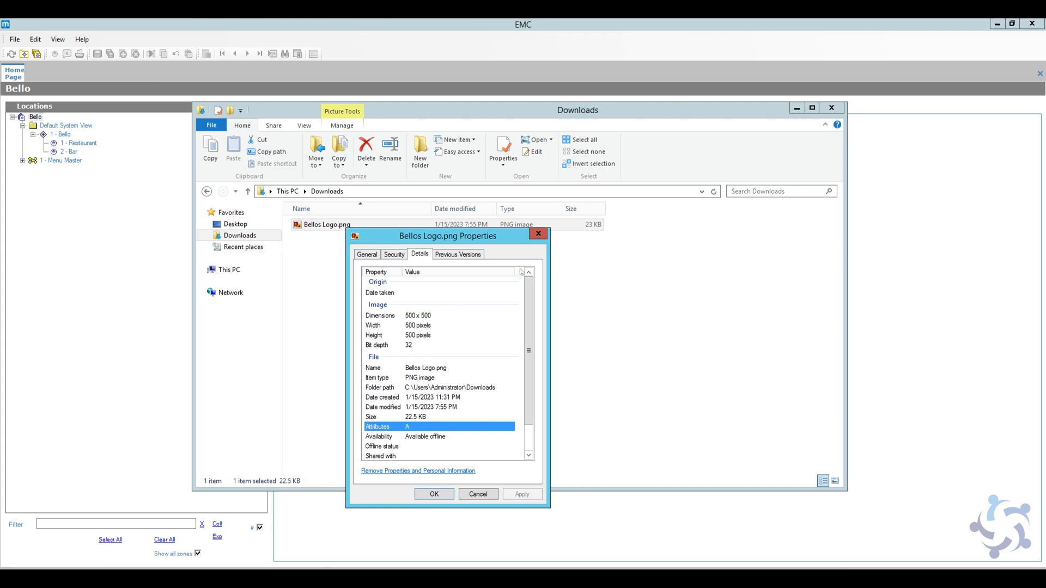
{"action": "right_click", "coordinate": [326, 224]}
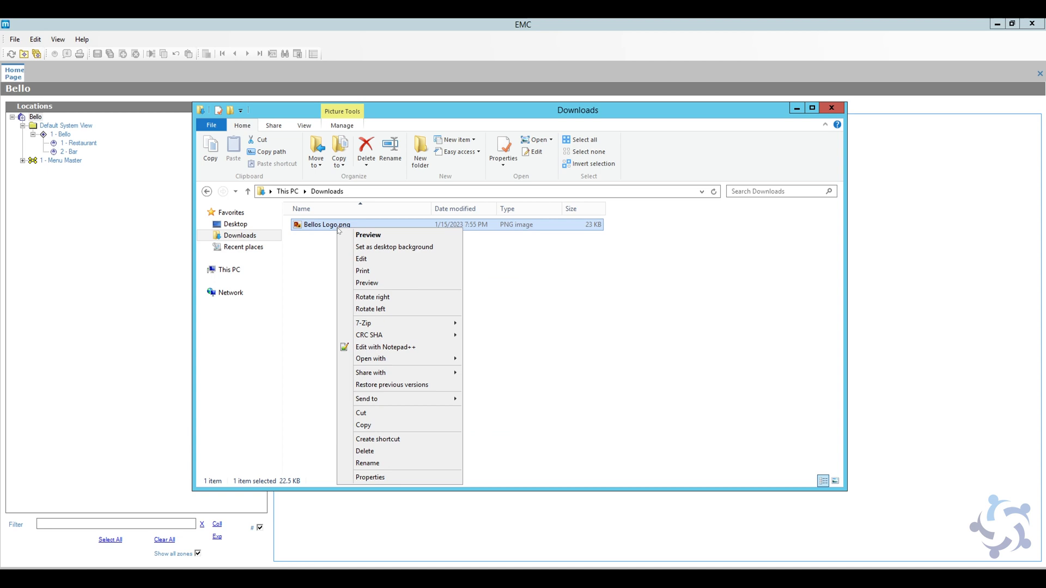
{"action": "mouse_move", "coordinate": [370, 358]}
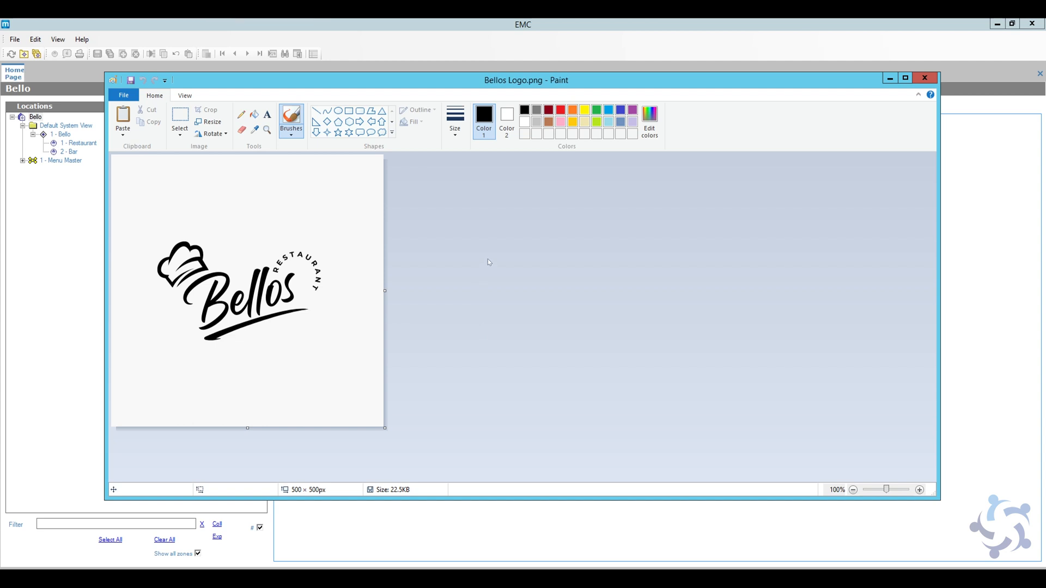
{"action": "mouse_move", "coordinate": [208, 122]}
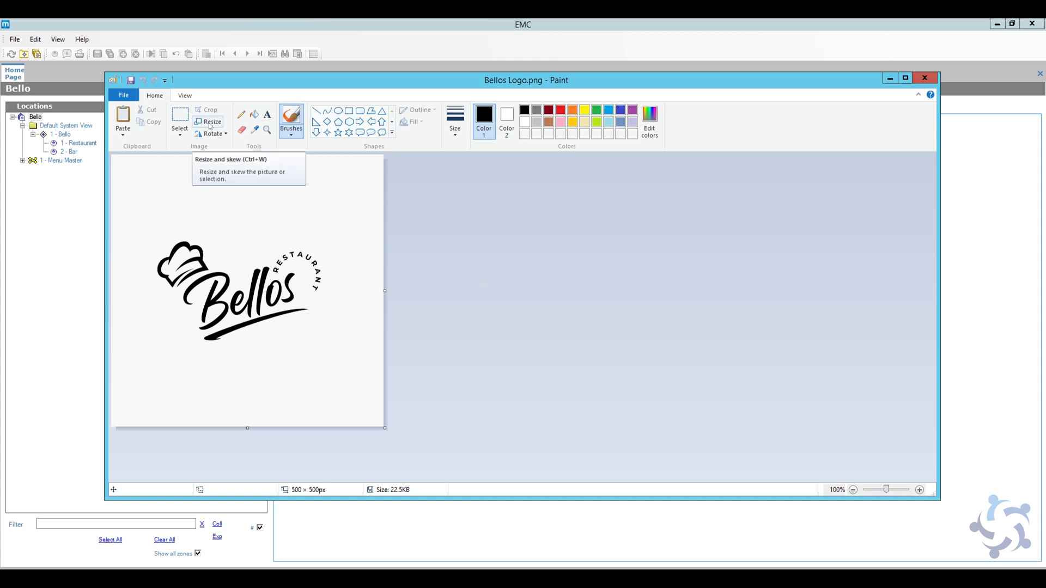
Resize the Bellos logo in Paint to 256 pixels wide, keeping aspect ratio.
{"action": "left_click", "coordinate": [211, 121]}
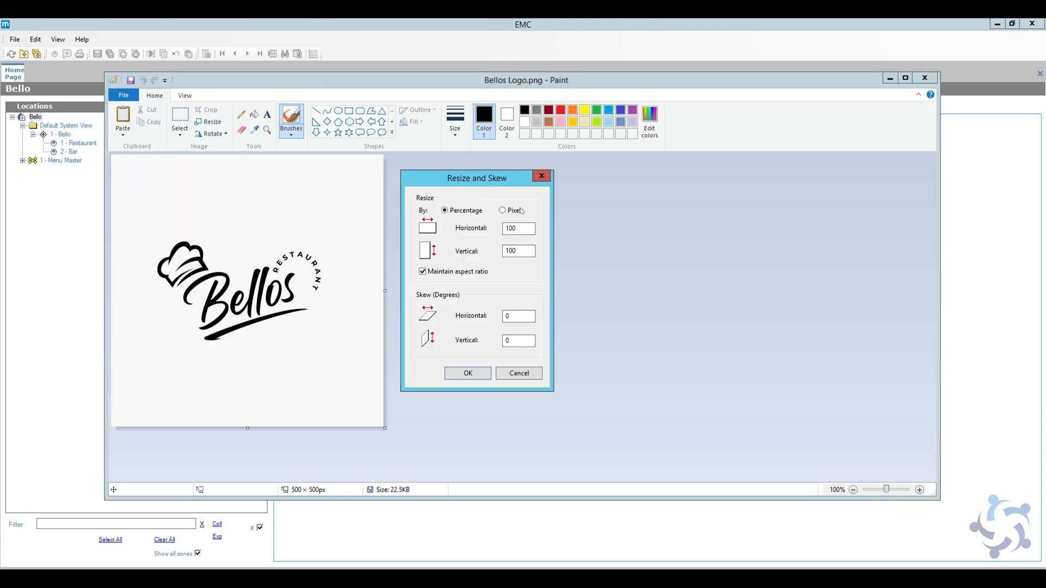
{"action": "left_click", "coordinate": [502, 210]}
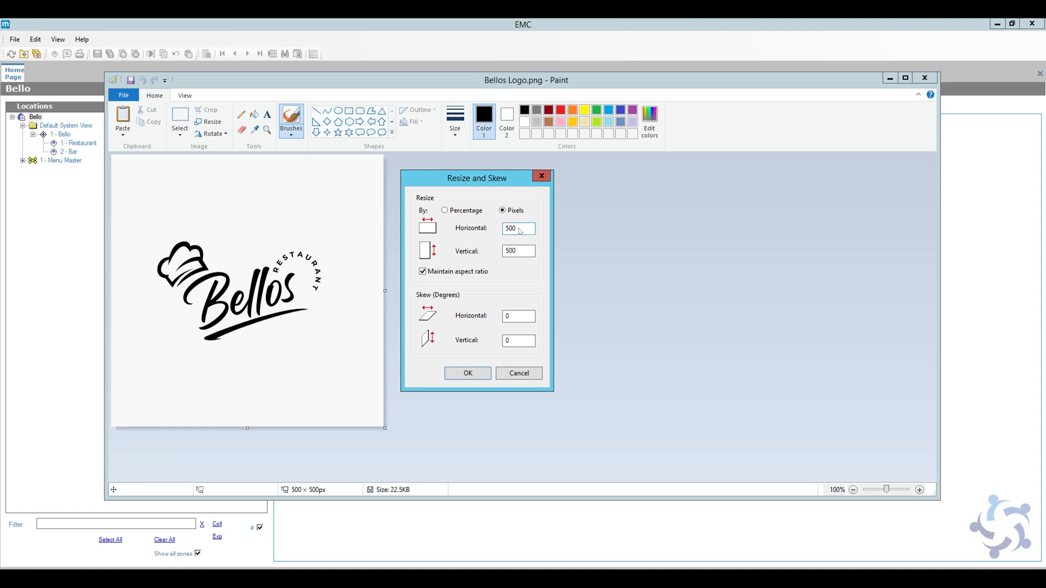
{"action": "triple_click", "coordinate": [518, 228]}
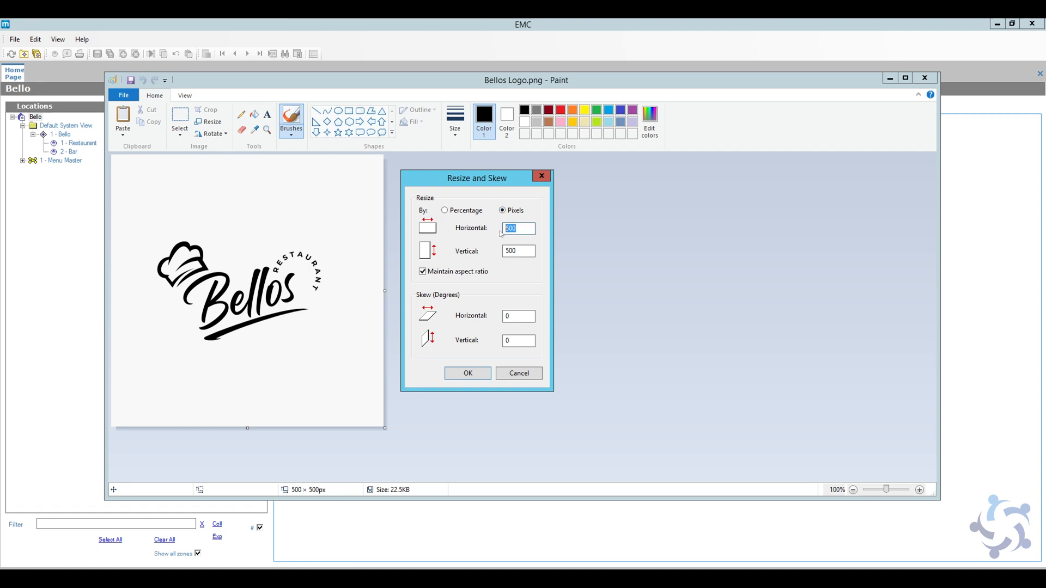
{"action": "type", "text": "256"}
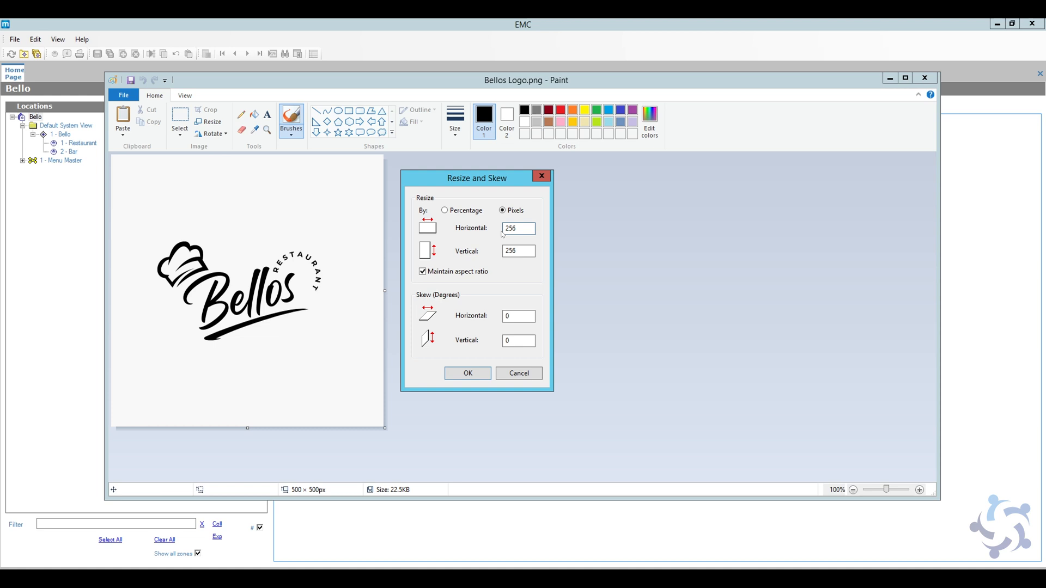
{"action": "left_click", "coordinate": [467, 373]}
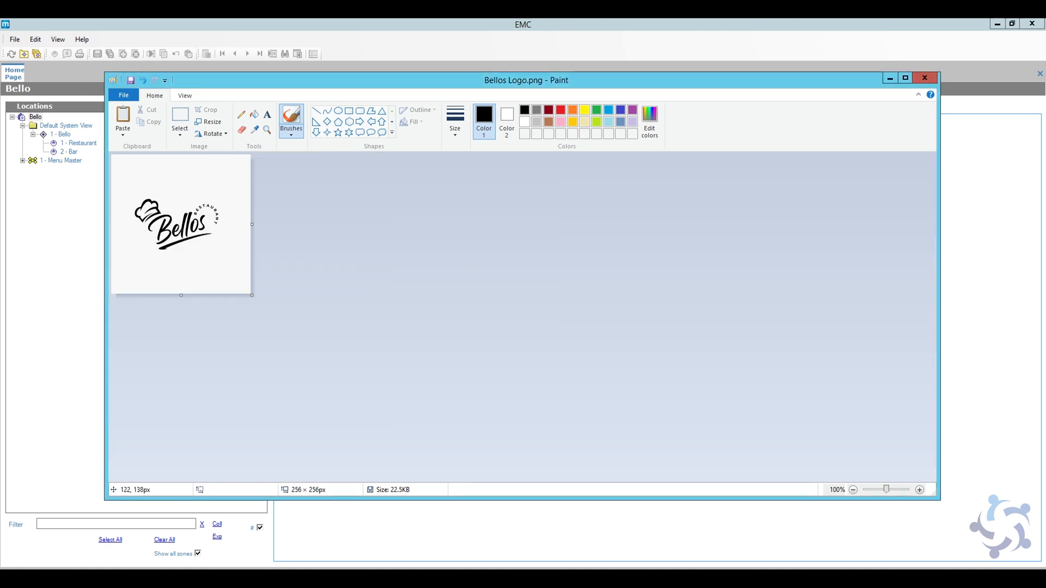
{"action": "left_click", "coordinate": [918, 490]}
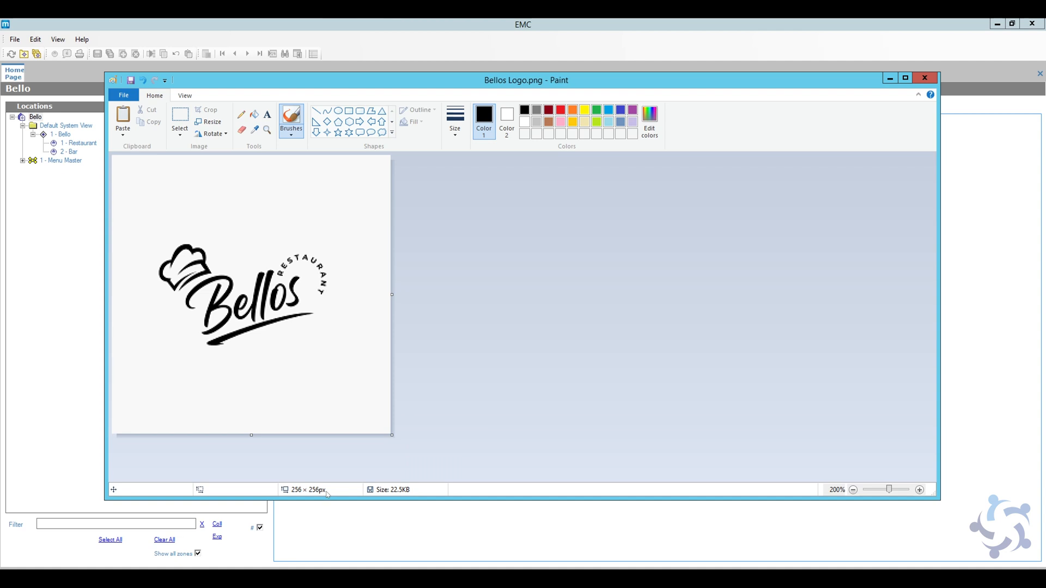
{"action": "mouse_move", "coordinate": [295, 454]}
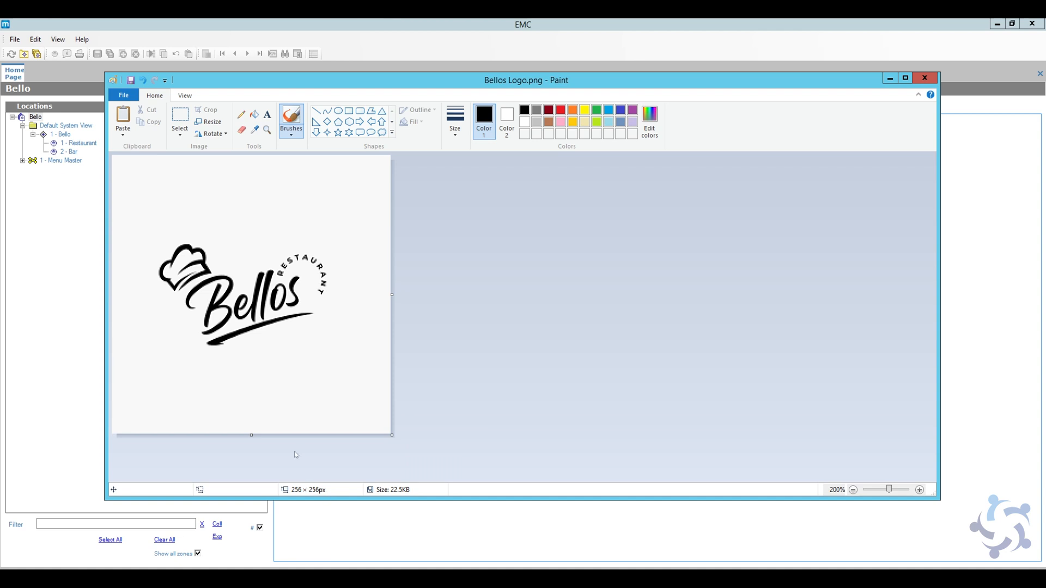
{"action": "mouse_move", "coordinate": [325, 492]}
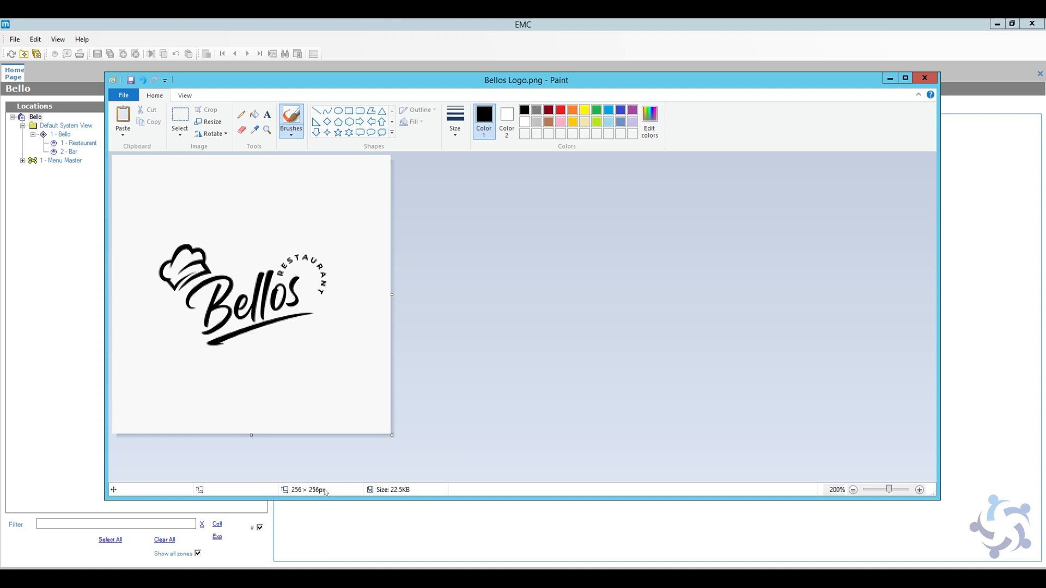
{"action": "mouse_move", "coordinate": [495, 291]}
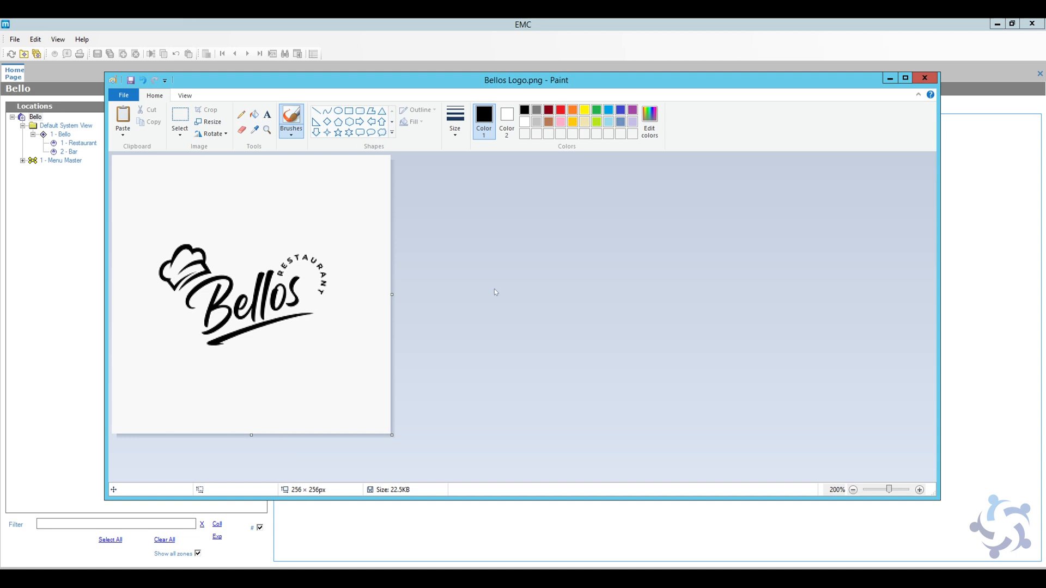
{"action": "mouse_move", "coordinate": [222, 184]}
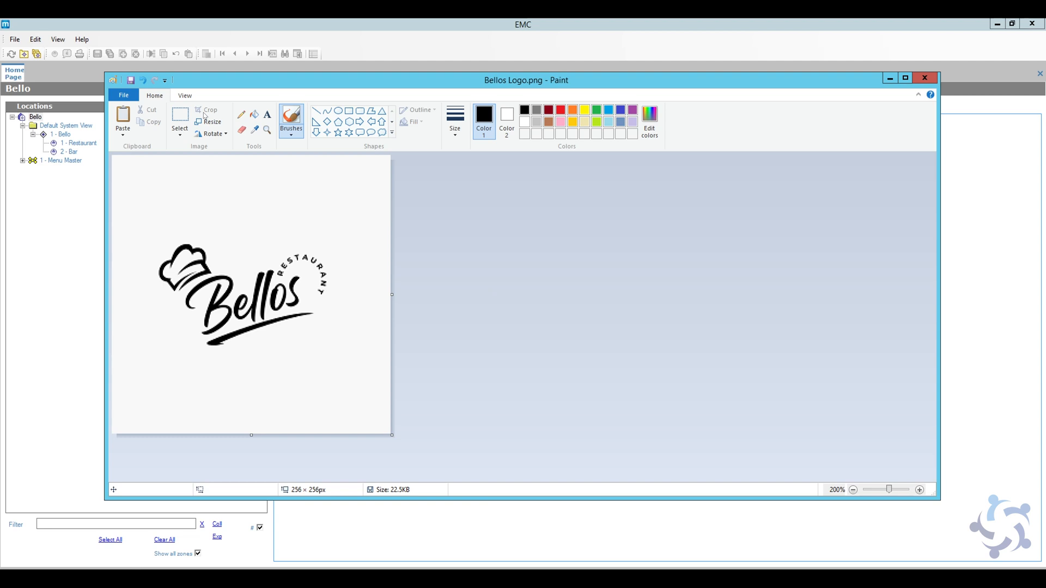
{"action": "mouse_move", "coordinate": [179, 116]}
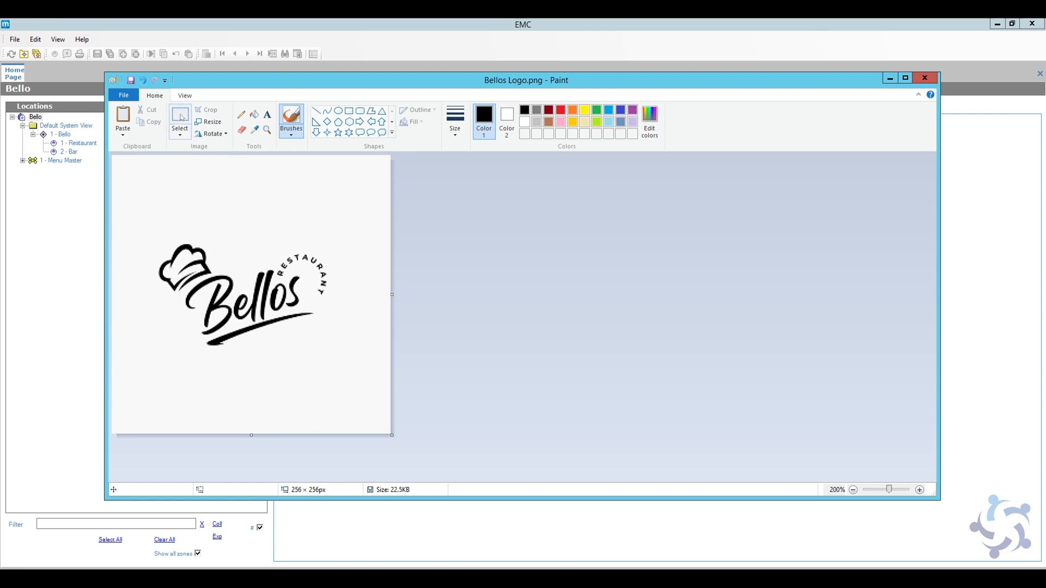
Select the area around the logo and crop the image to 255 × 192 pixels.
{"action": "left_click", "coordinate": [179, 120]}
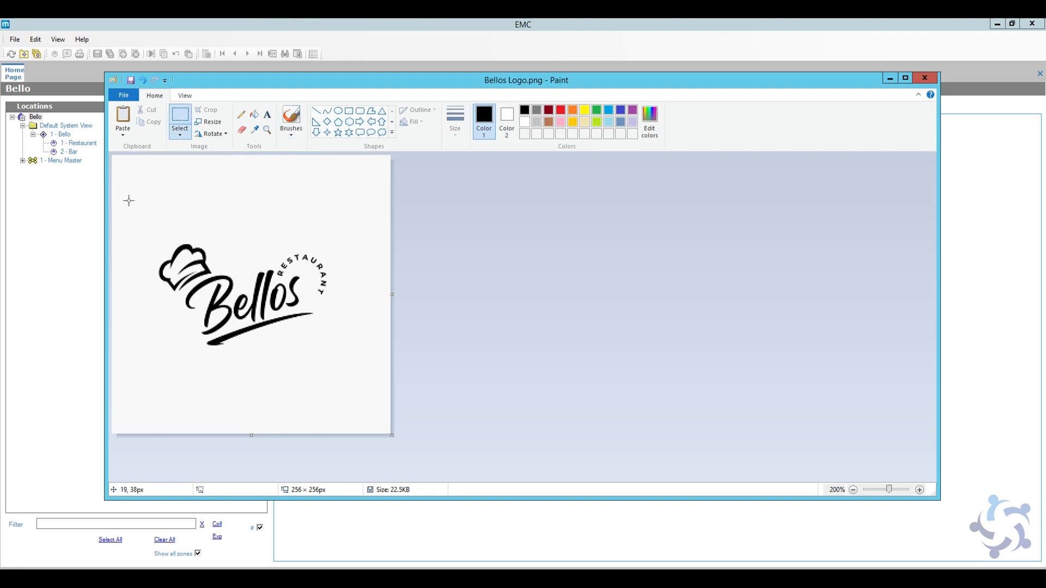
{"action": "mouse_move", "coordinate": [113, 206]}
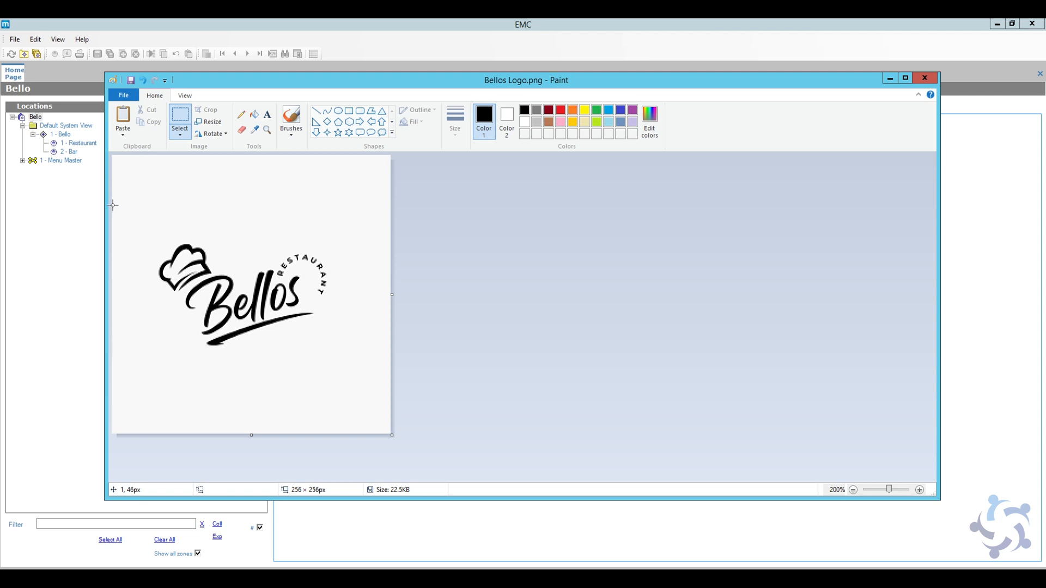
{"action": "mouse_move", "coordinate": [112, 202]}
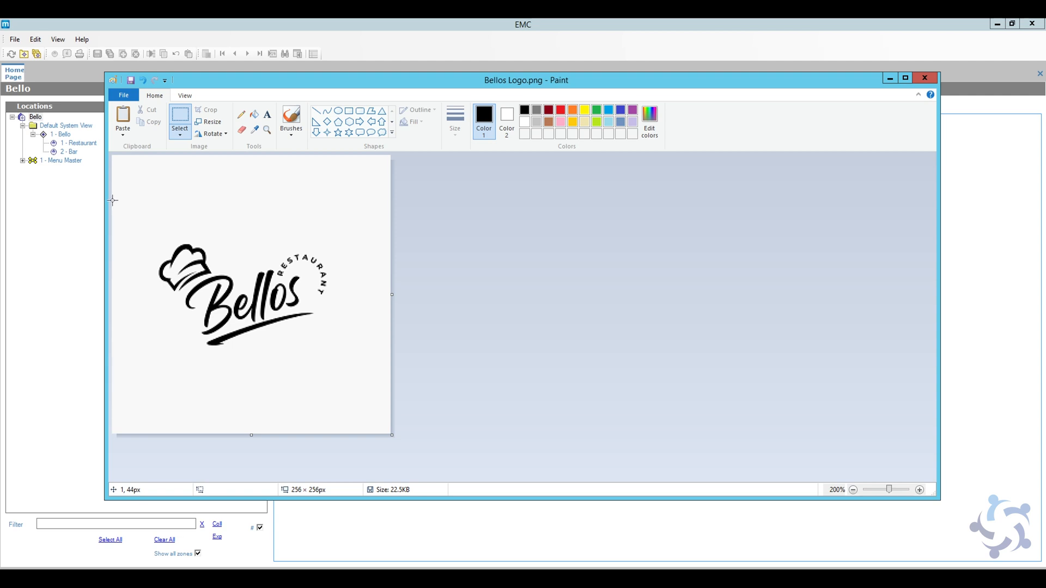
{"action": "left_click_drag", "start_coordinate": [112, 197], "coordinate": [224, 285]}
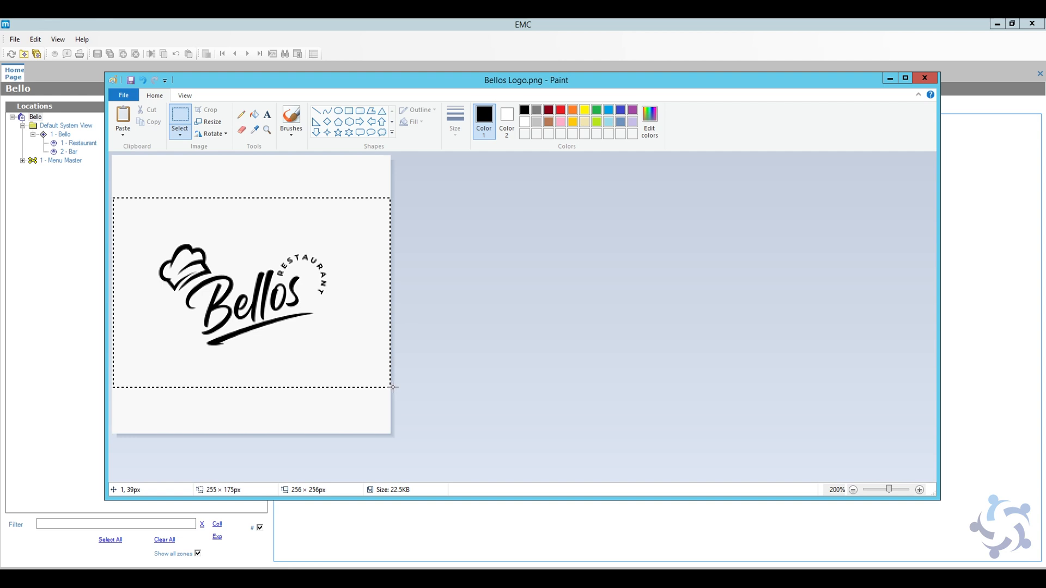
{"action": "left_click_drag", "start_coordinate": [393, 389], "coordinate": [393, 382]}
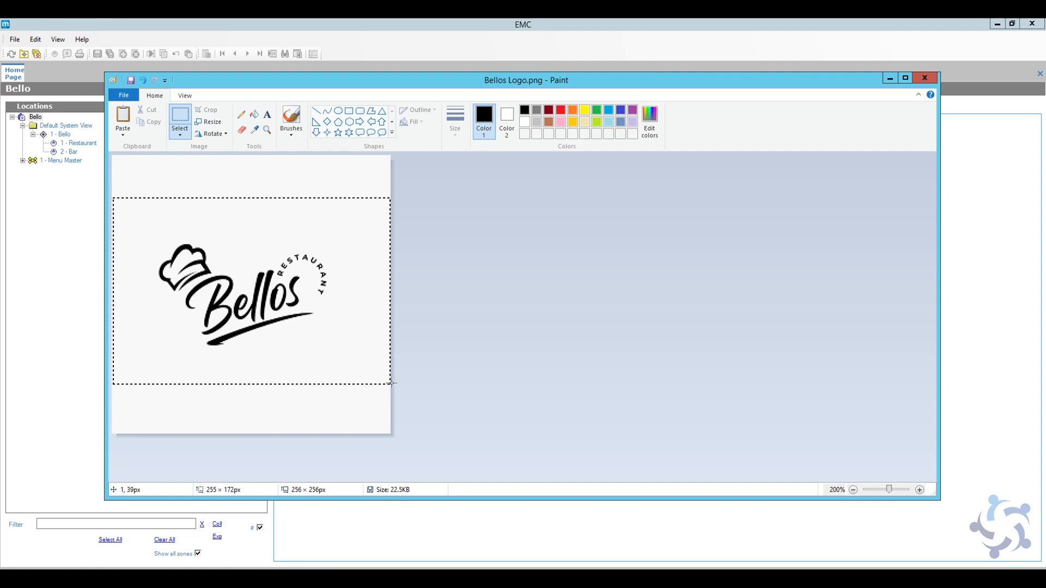
{"action": "left_click_drag", "start_coordinate": [390, 383], "coordinate": [390, 394]}
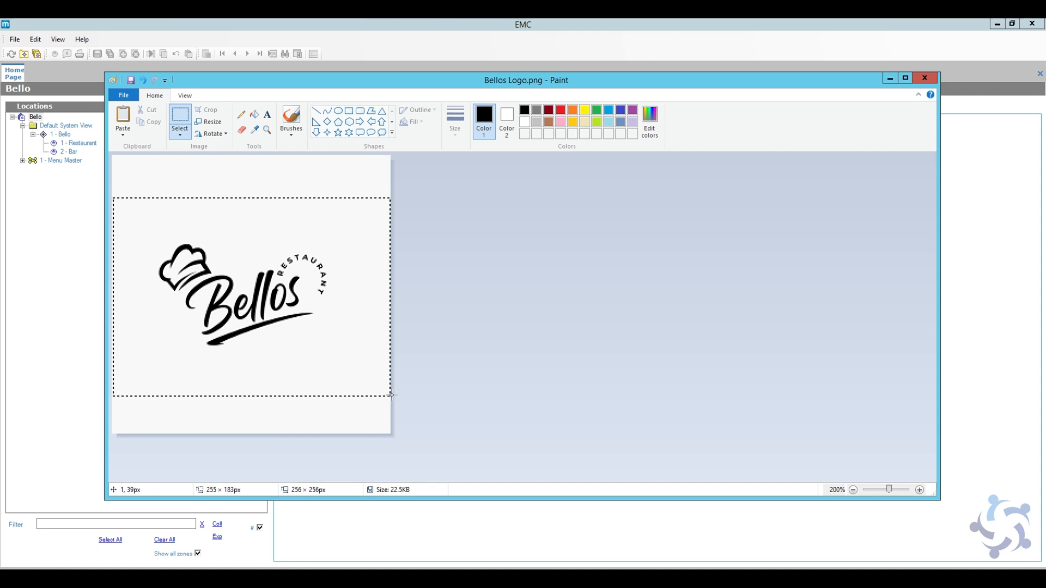
{"action": "left_click_drag", "start_coordinate": [392, 395], "coordinate": [392, 404]}
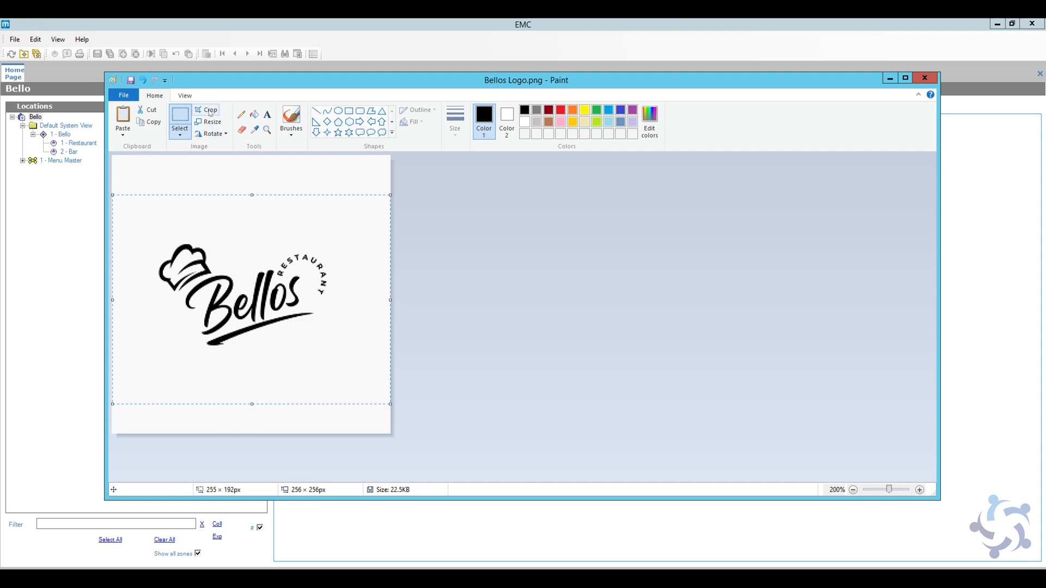
{"action": "left_click", "coordinate": [210, 110]}
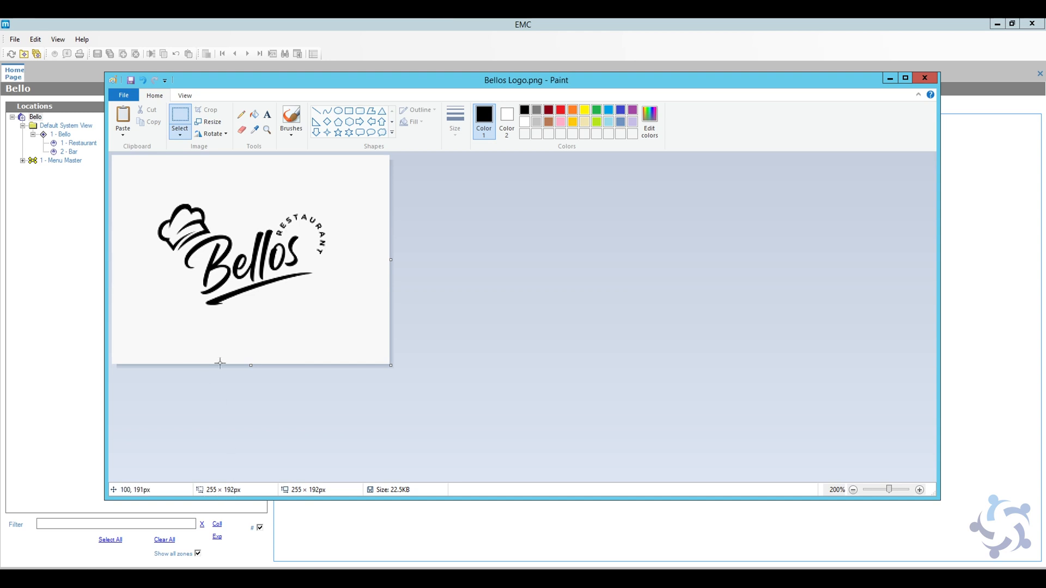
{"action": "mouse_move", "coordinate": [230, 492]}
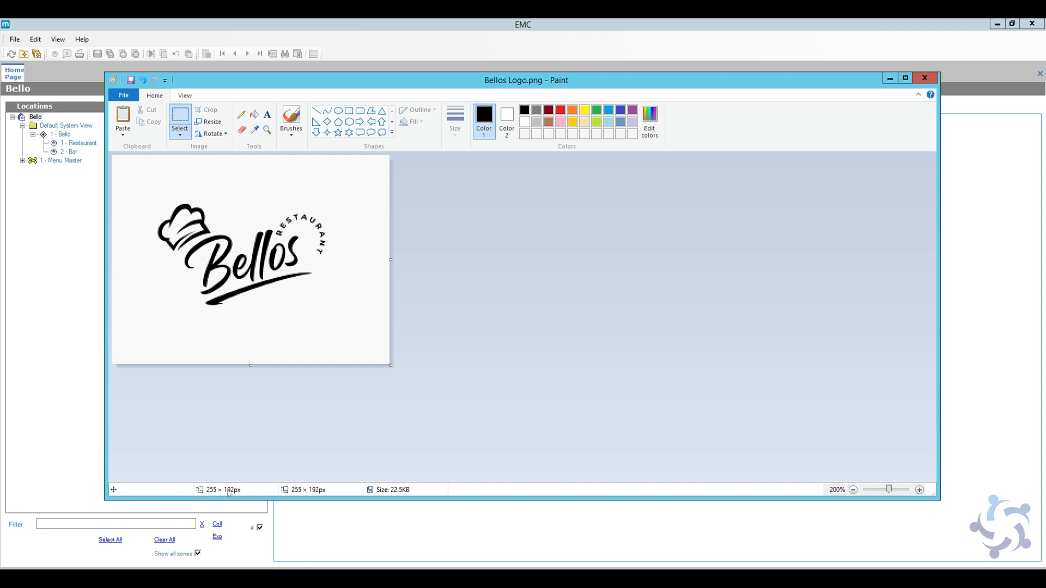
{"action": "mouse_move", "coordinate": [286, 399]}
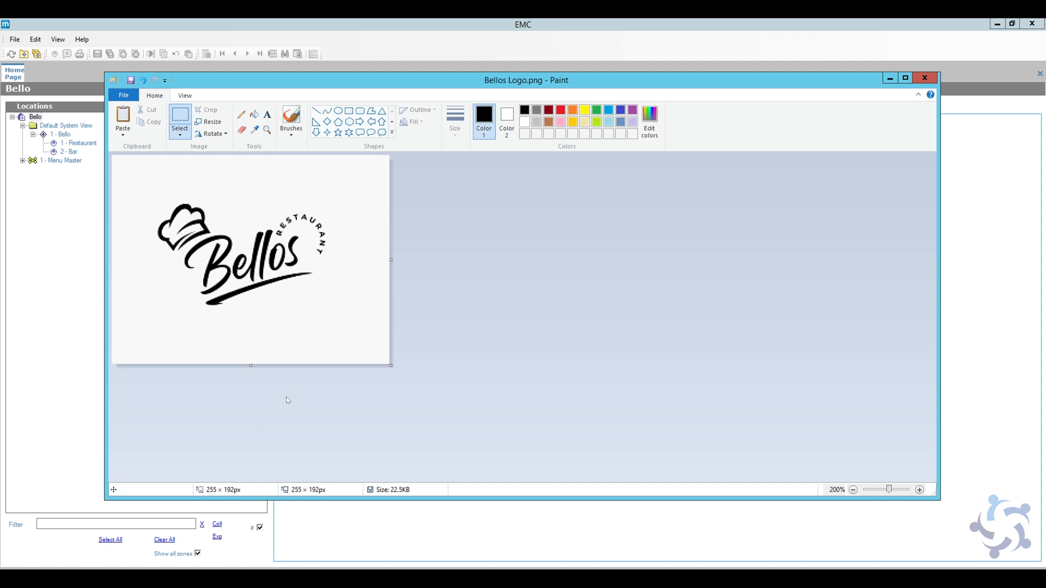
{"action": "mouse_move", "coordinate": [399, 496]}
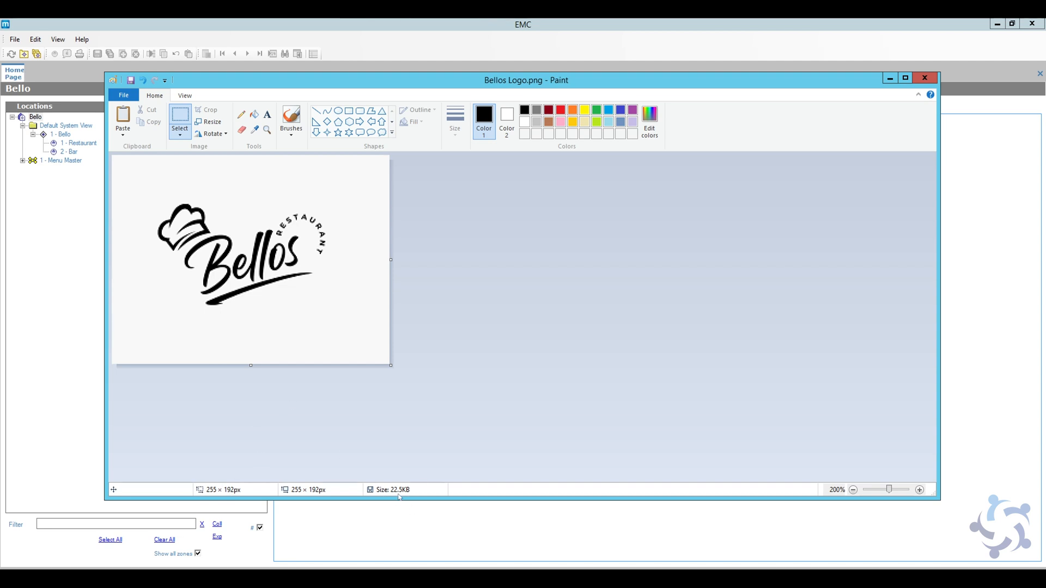
{"action": "mouse_move", "coordinate": [122, 190]}
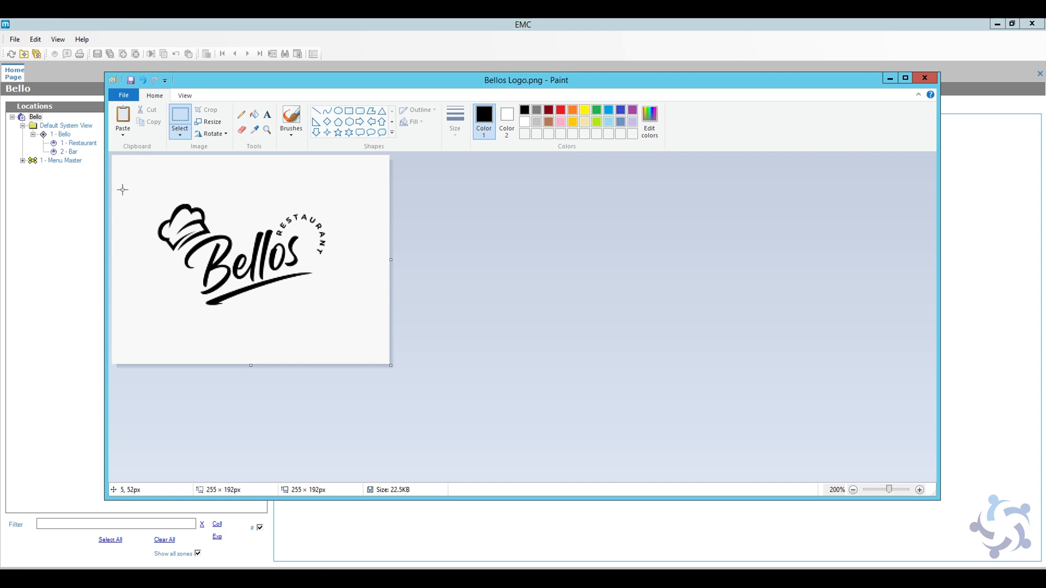
Save as Monochrome Bitmap Bellos Logo.bmp, accepting the transparency loss warning.
{"action": "left_click", "coordinate": [123, 95]}
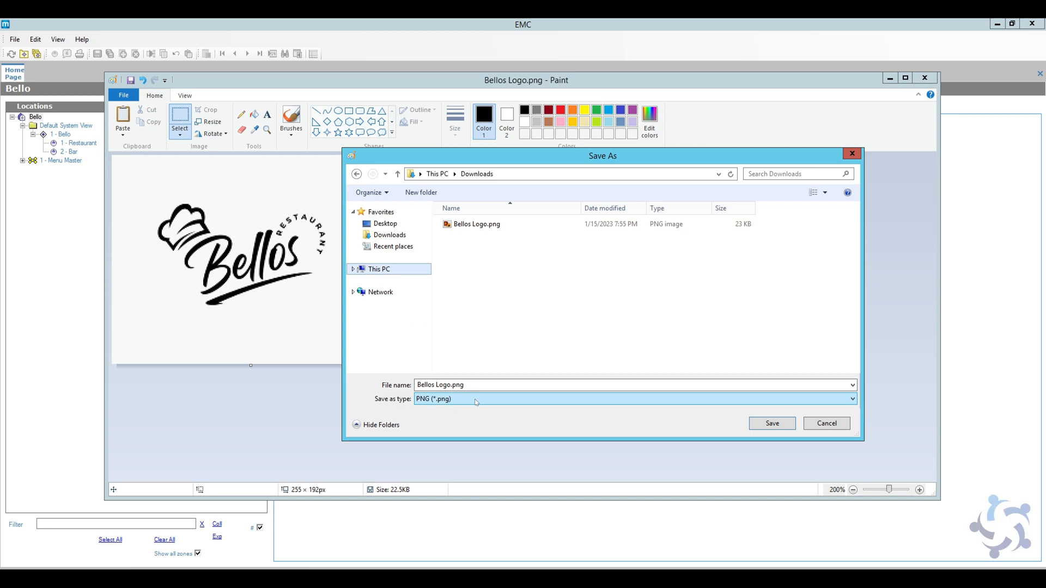
{"action": "left_click", "coordinate": [852, 398]}
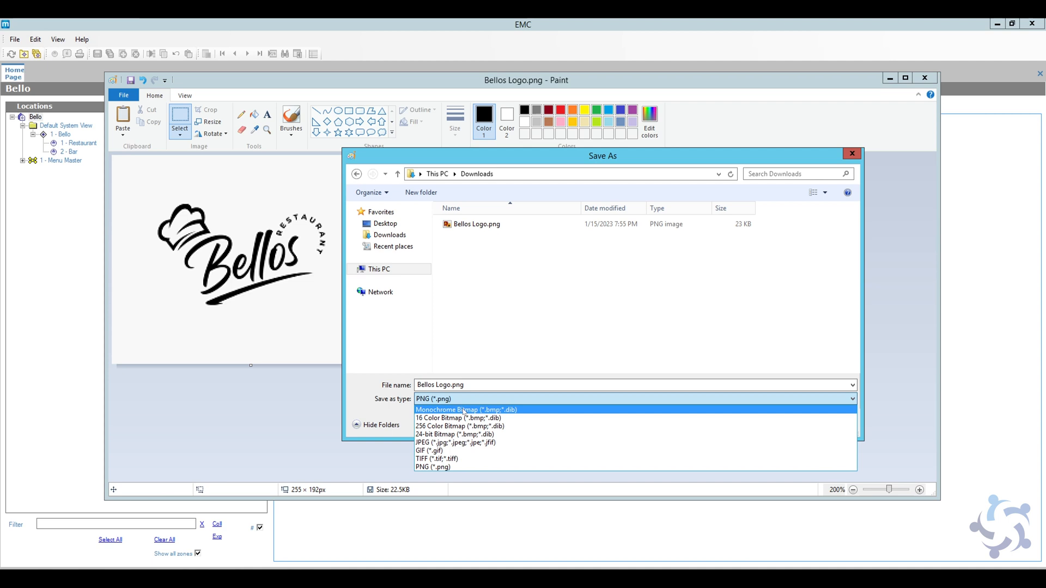
{"action": "left_click", "coordinate": [465, 410]}
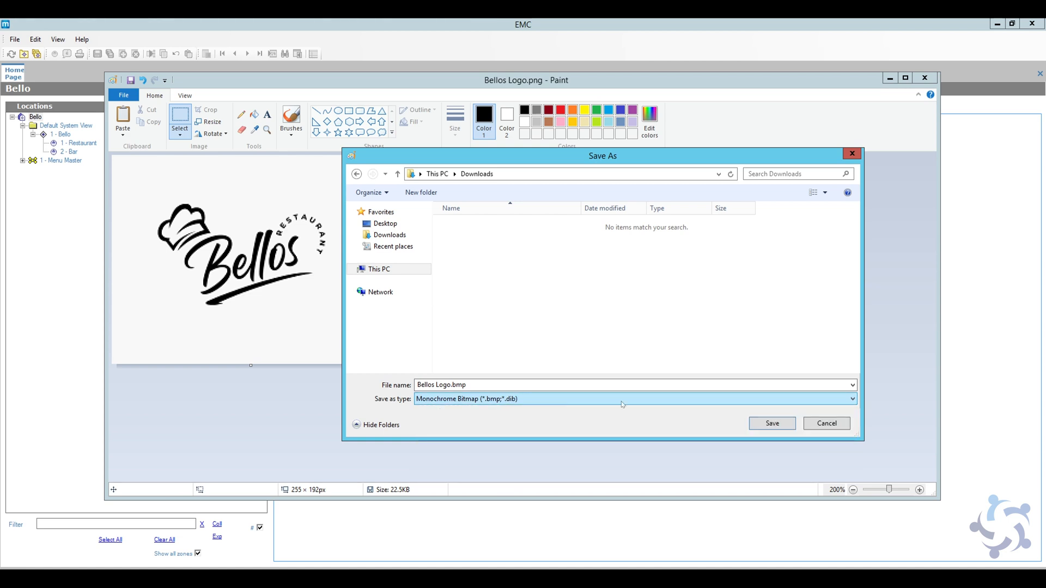
{"action": "left_click", "coordinate": [772, 423]}
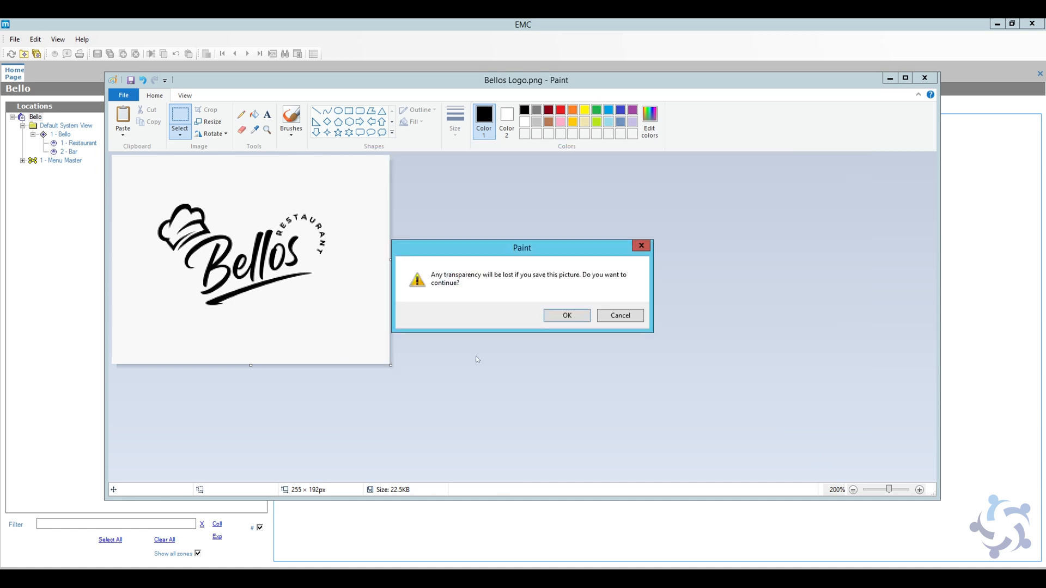
{"action": "left_click", "coordinate": [565, 315]}
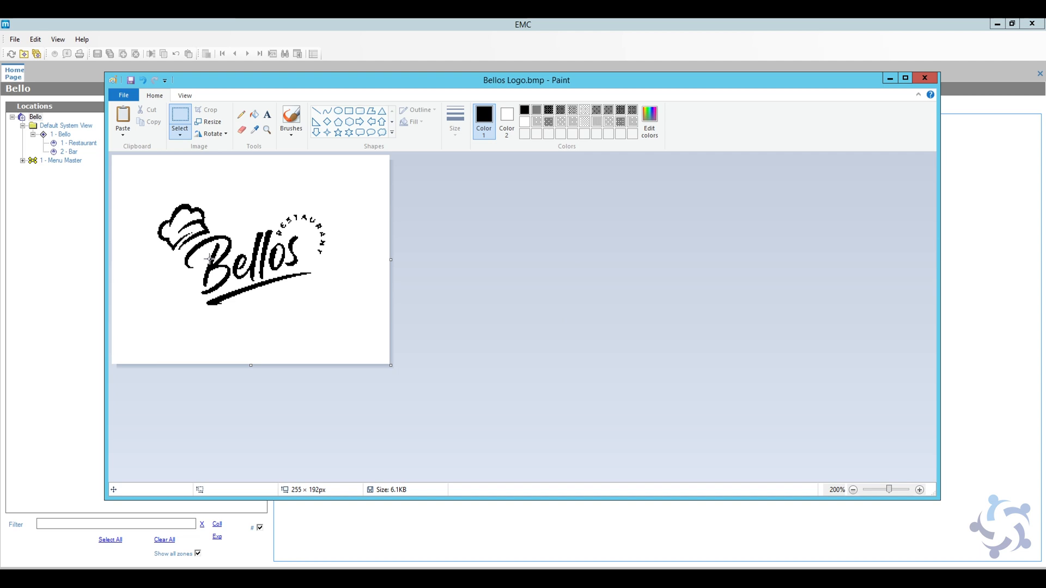
{"action": "mouse_move", "coordinate": [299, 234]}
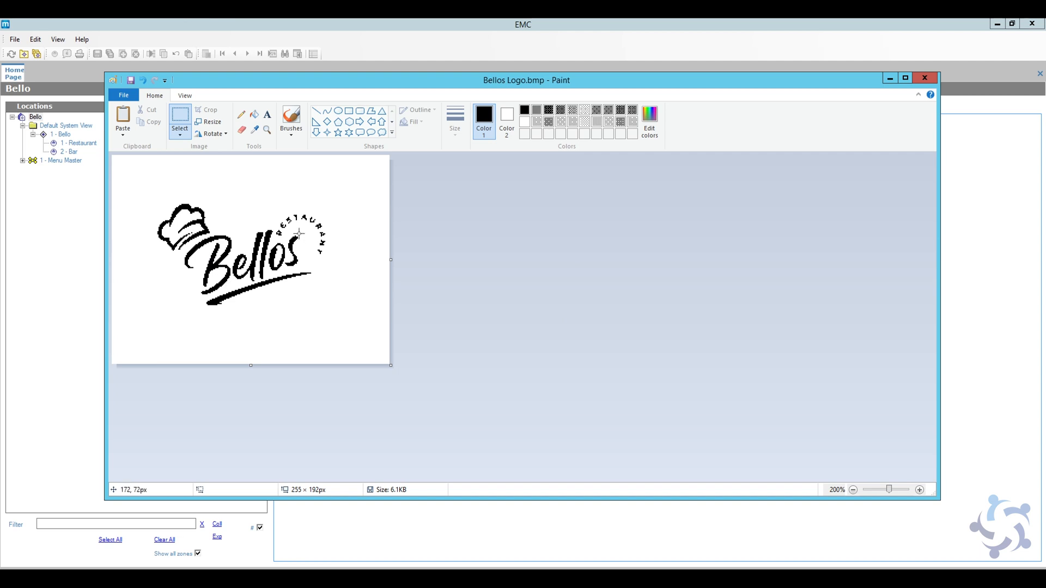
{"action": "mouse_move", "coordinate": [192, 230]}
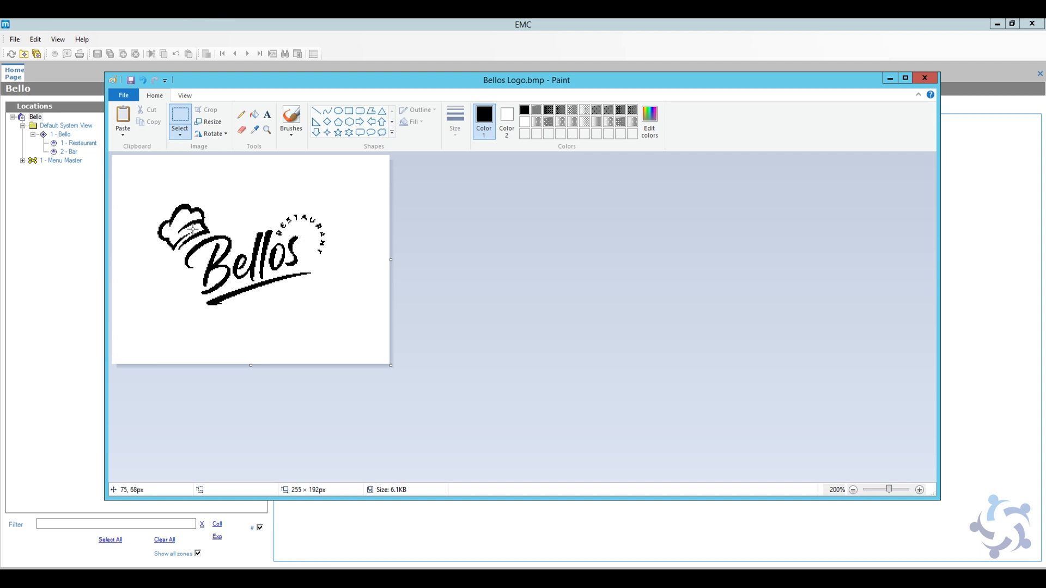
{"action": "mouse_move", "coordinate": [299, 215]}
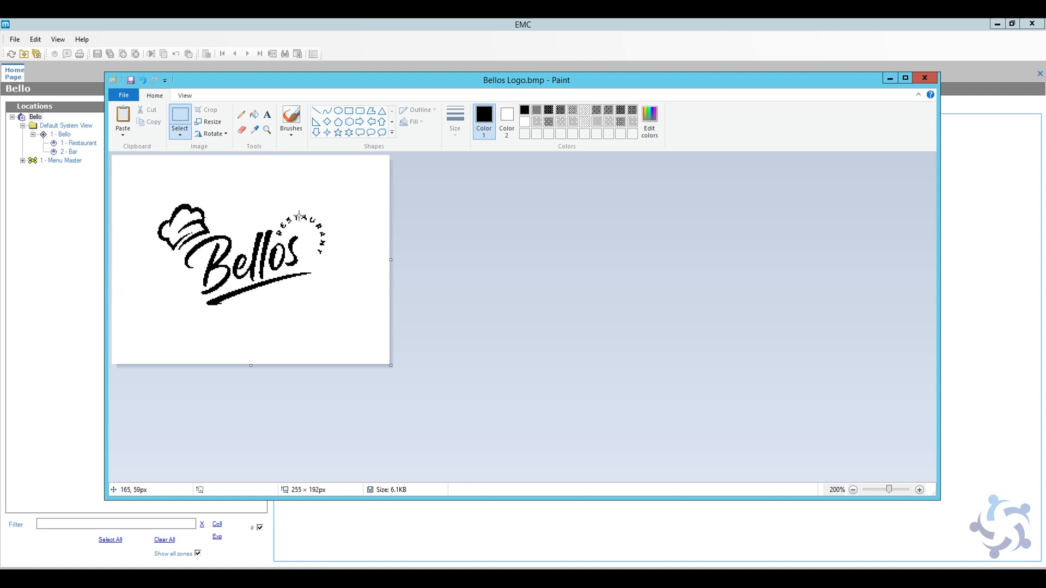
{"action": "mouse_move", "coordinate": [774, 118]}
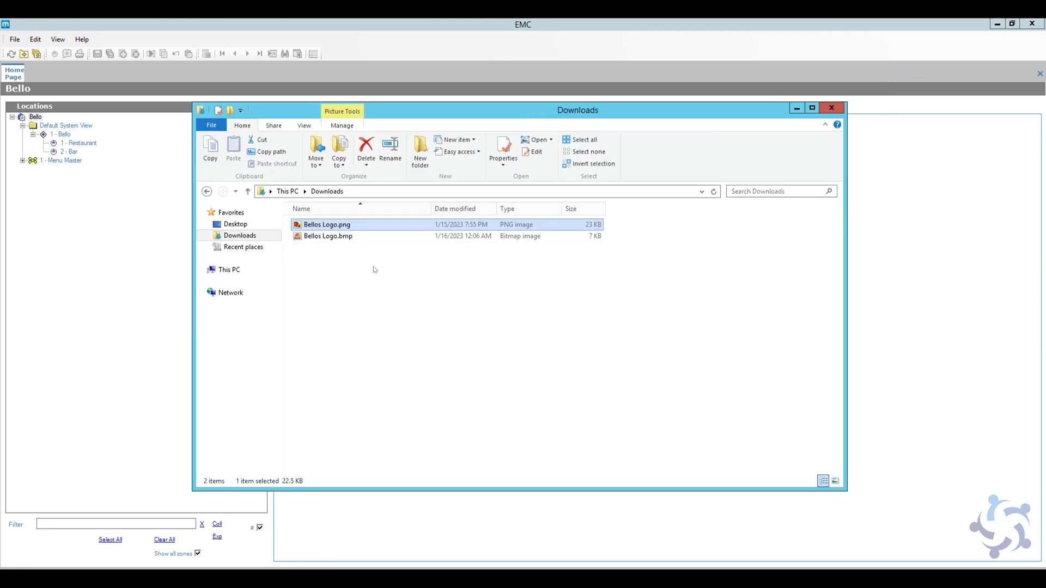
Verify Bellos Logo.bmp's details show 1-bit, 255 × 192, then bring EMC forward.
{"action": "left_click", "coordinate": [327, 236]}
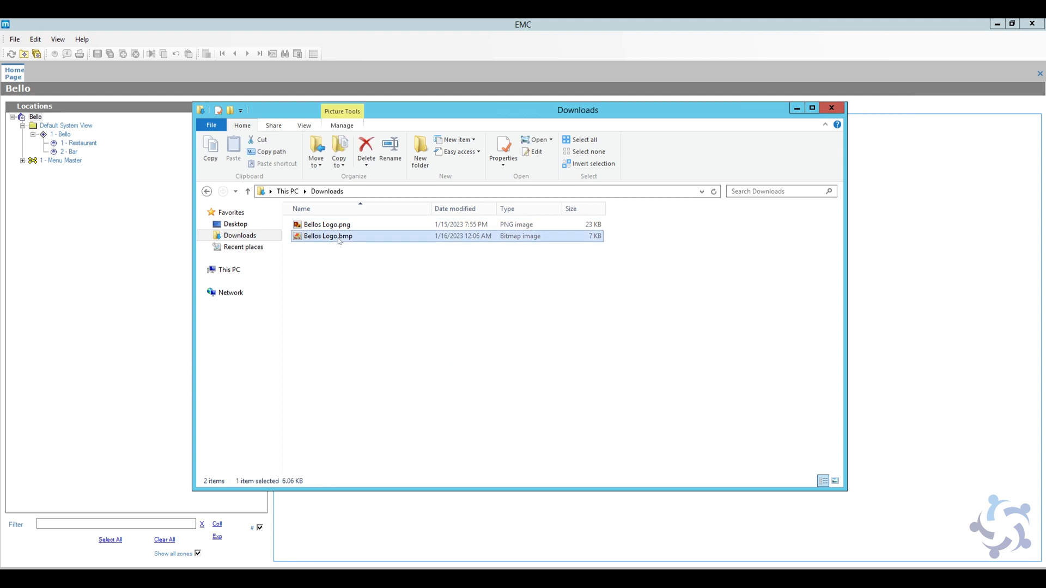
{"action": "left_click", "coordinate": [503, 154]}
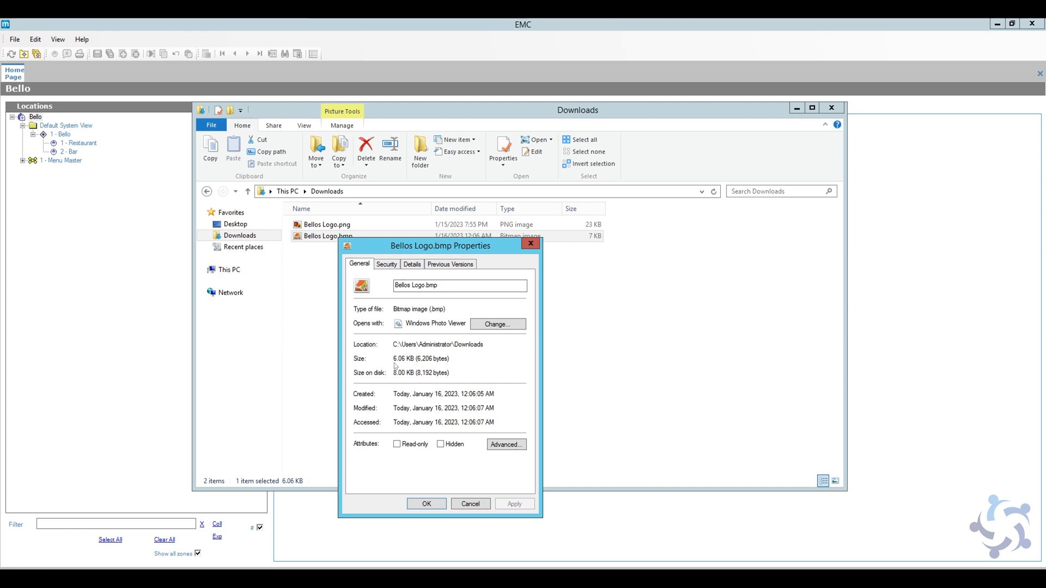
{"action": "mouse_move", "coordinate": [410, 365]}
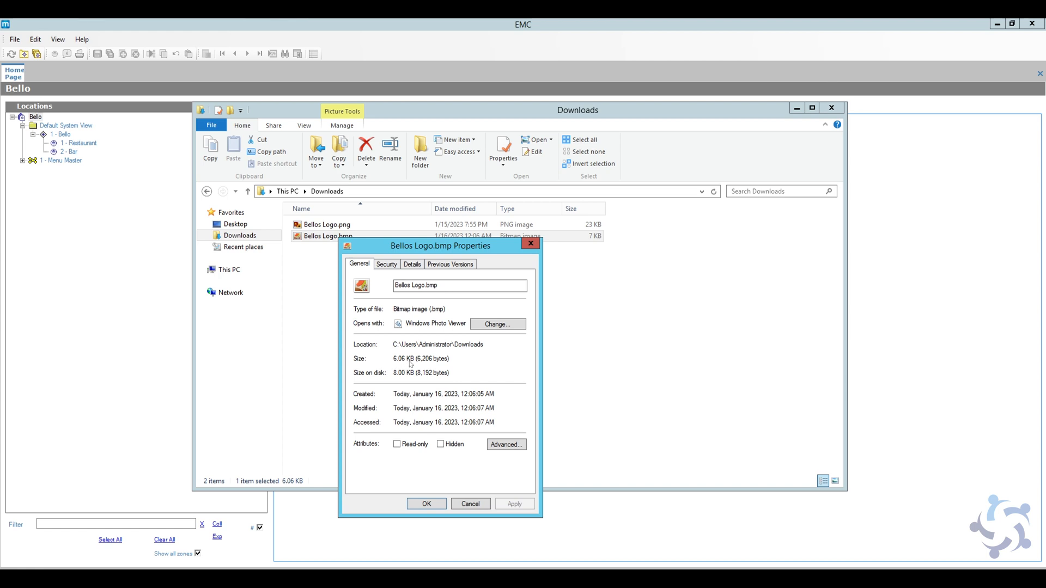
{"action": "left_click", "coordinate": [412, 264]}
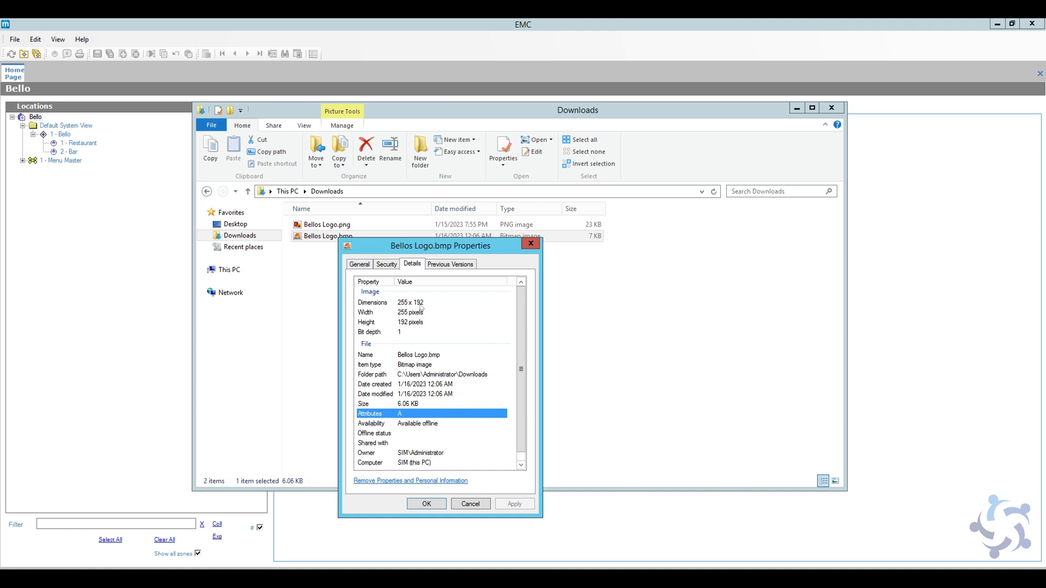
{"action": "mouse_move", "coordinate": [426, 316]}
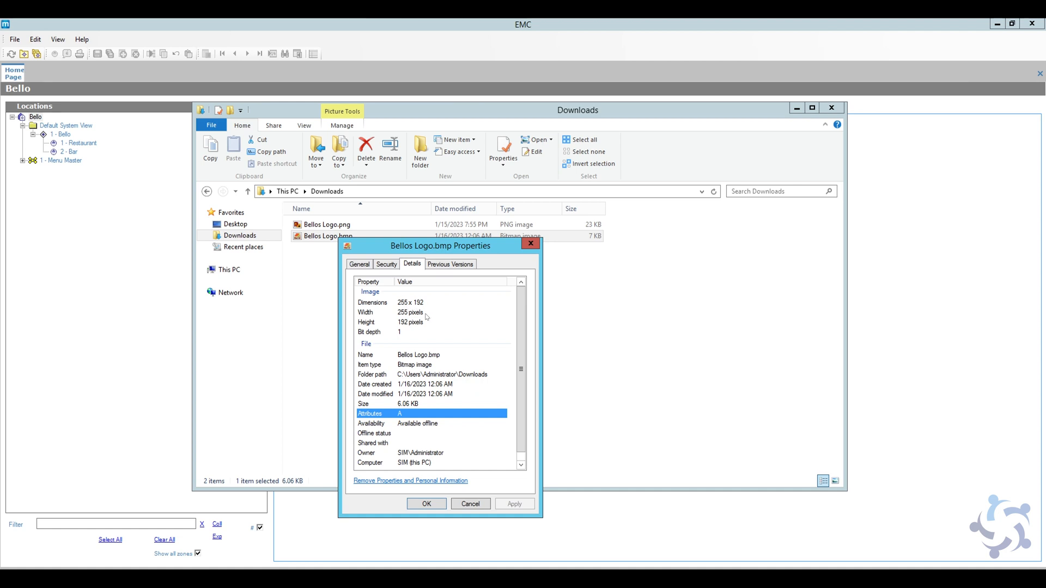
{"action": "left_click", "coordinate": [470, 503]}
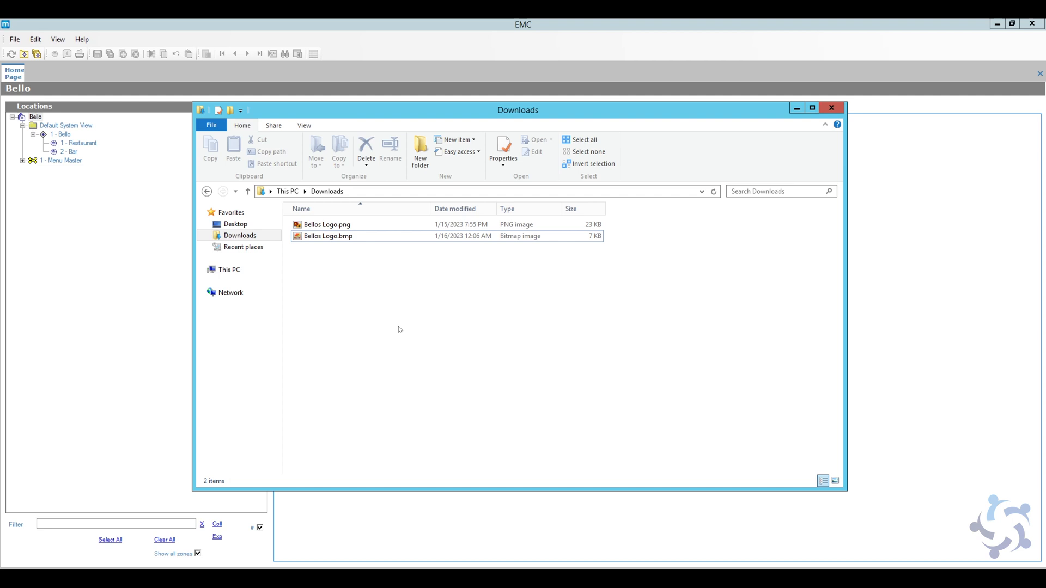
{"action": "mouse_move", "coordinate": [315, 250]}
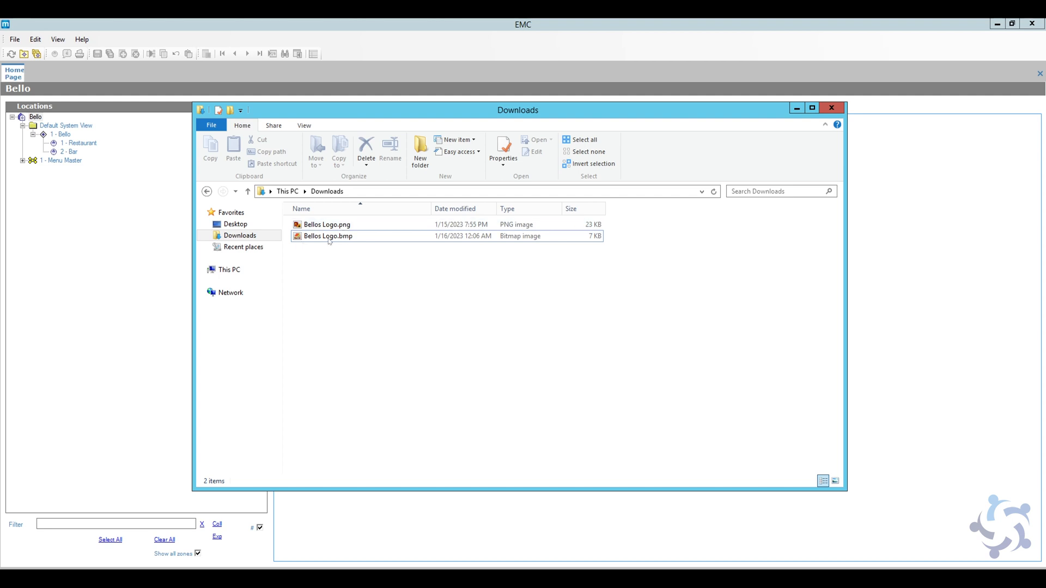
{"action": "mouse_move", "coordinate": [327, 235]}
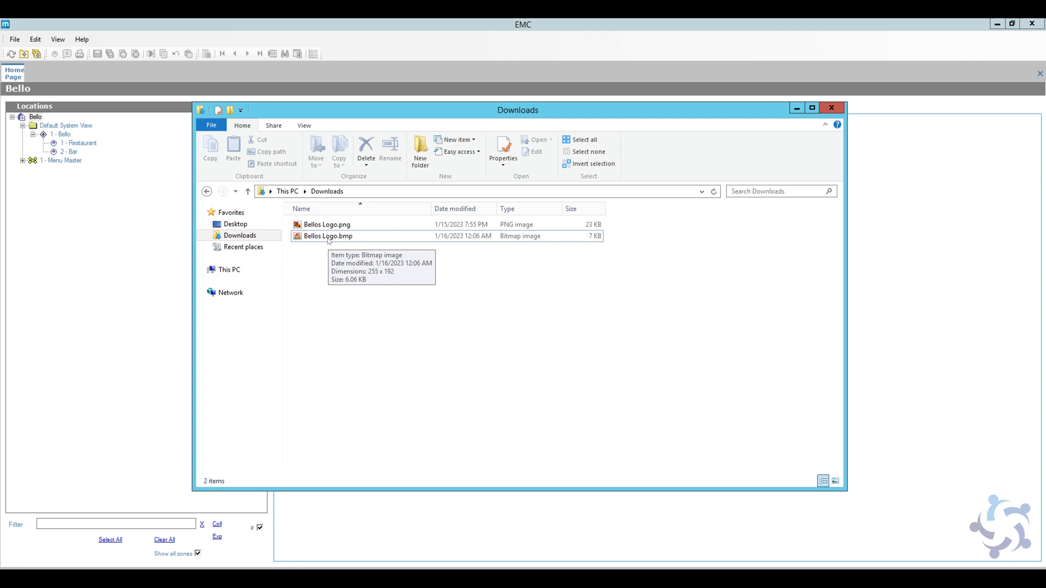
{"action": "mouse_move", "coordinate": [353, 303]}
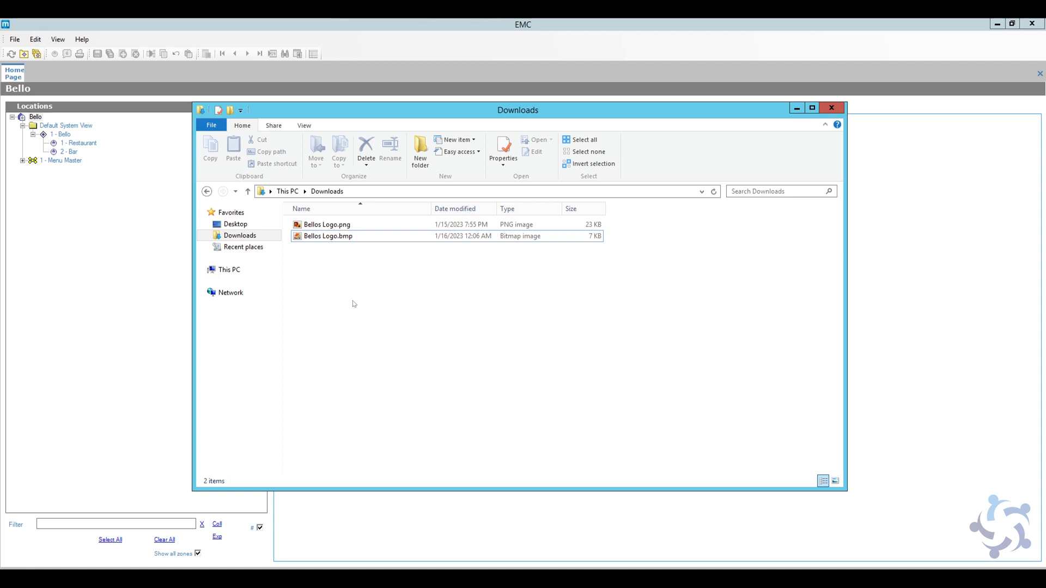
{"action": "left_click", "coordinate": [831, 108]}
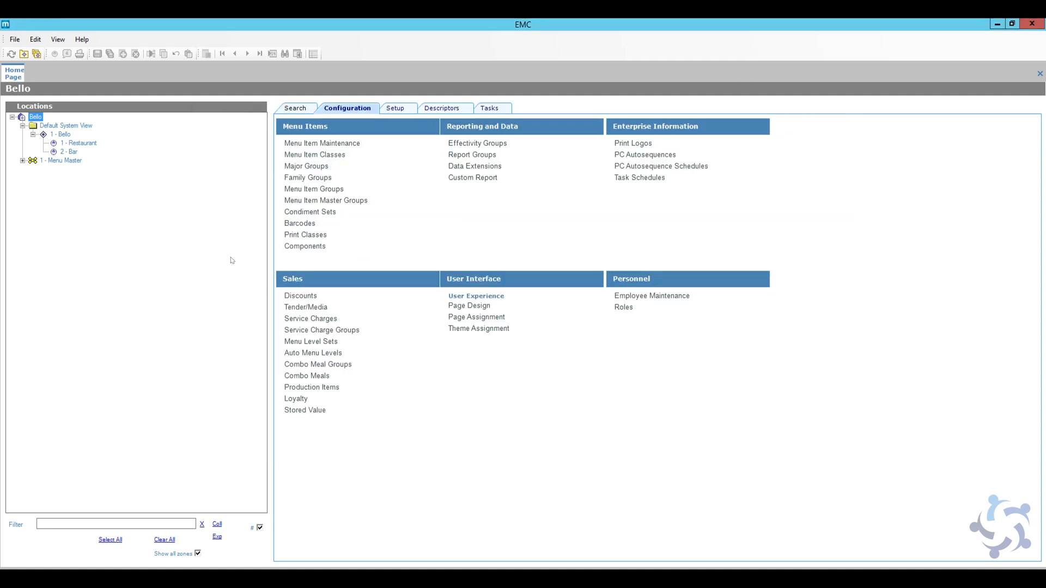
{"action": "mouse_move", "coordinate": [387, 234]}
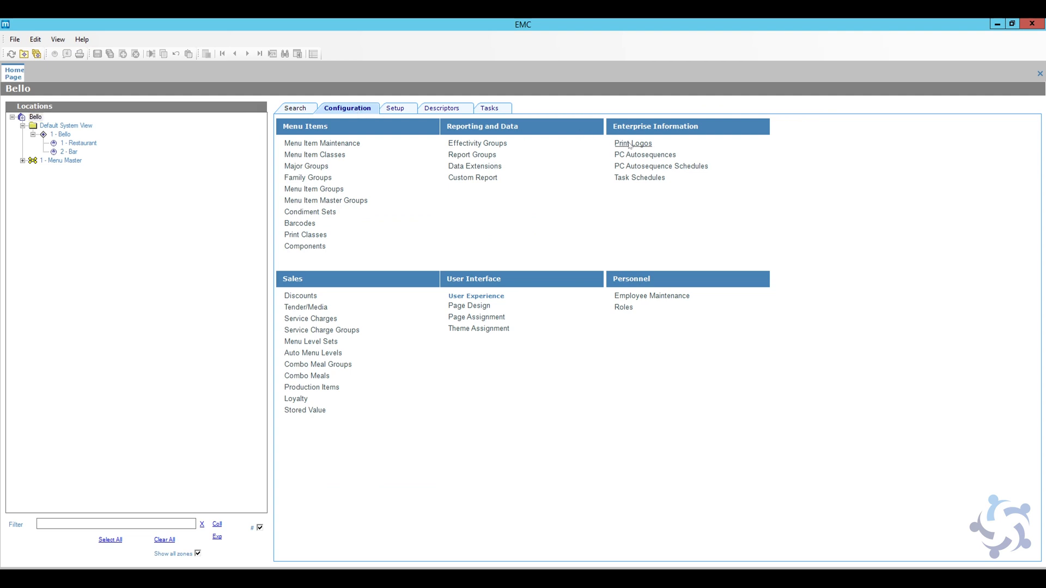
Open Print Logos under Enterprise Information on the Configuration tab.
{"action": "left_click", "coordinate": [35, 116]}
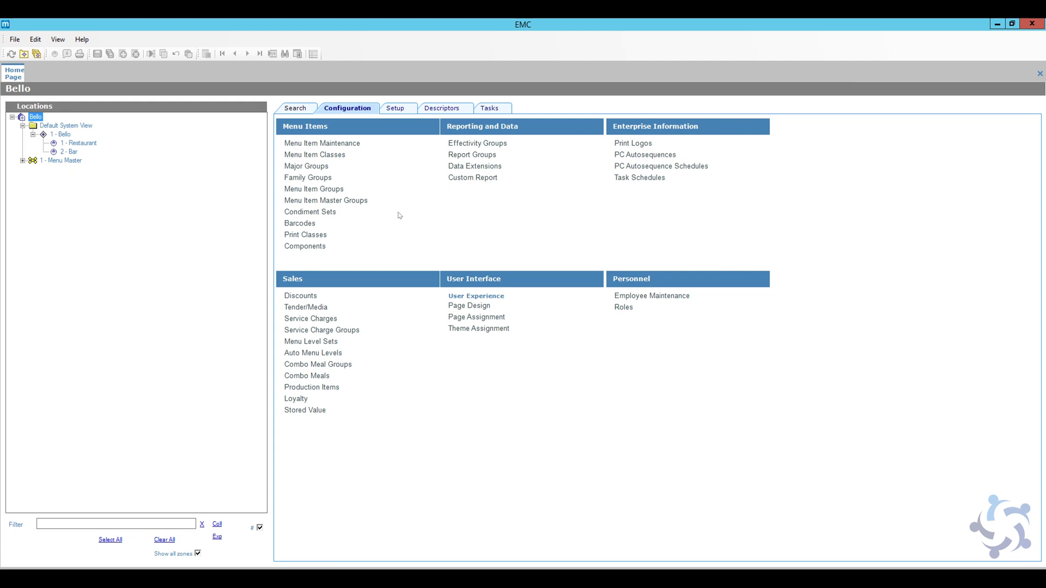
{"action": "mouse_move", "coordinate": [639, 152]}
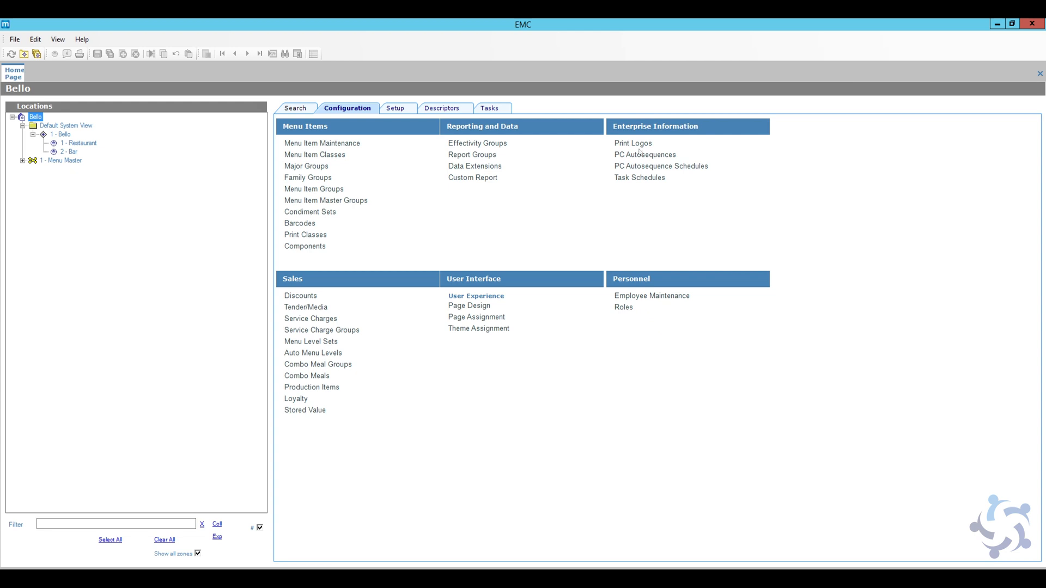
{"action": "mouse_move", "coordinate": [632, 143]}
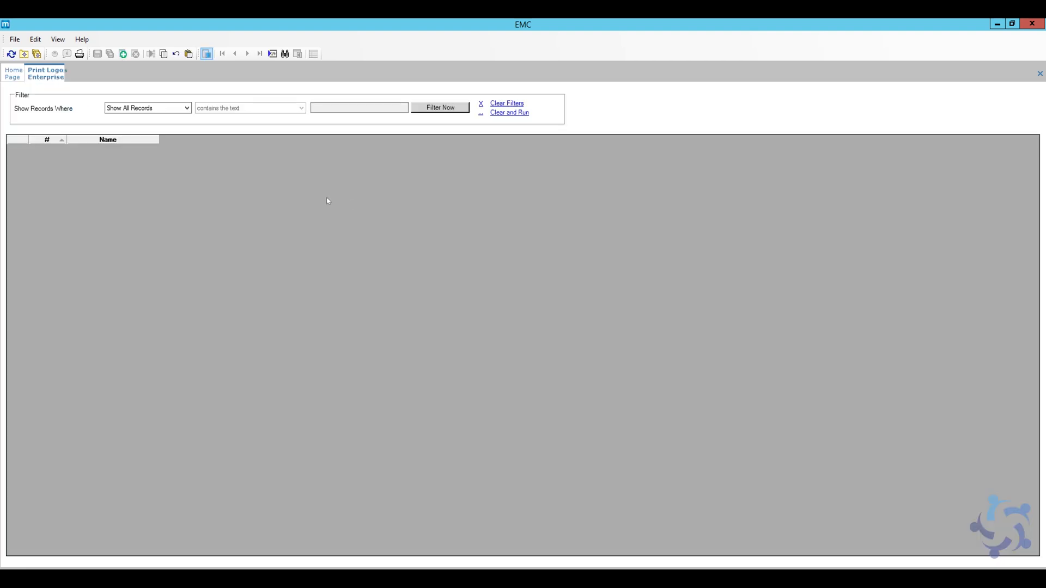
Add a new print logo record named Logo.
{"action": "left_click", "coordinate": [122, 54]}
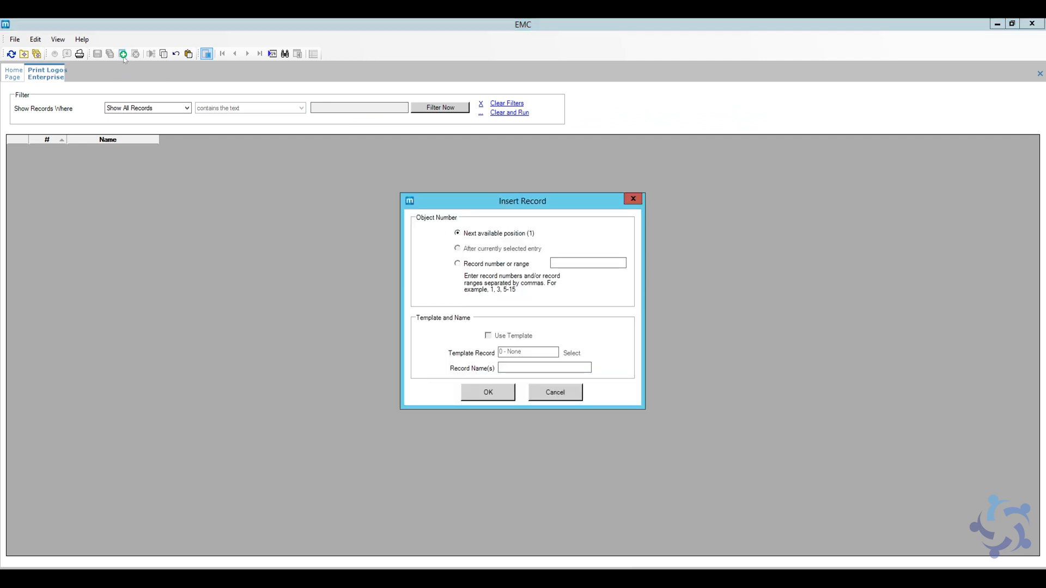
{"action": "left_click", "coordinate": [544, 368]}
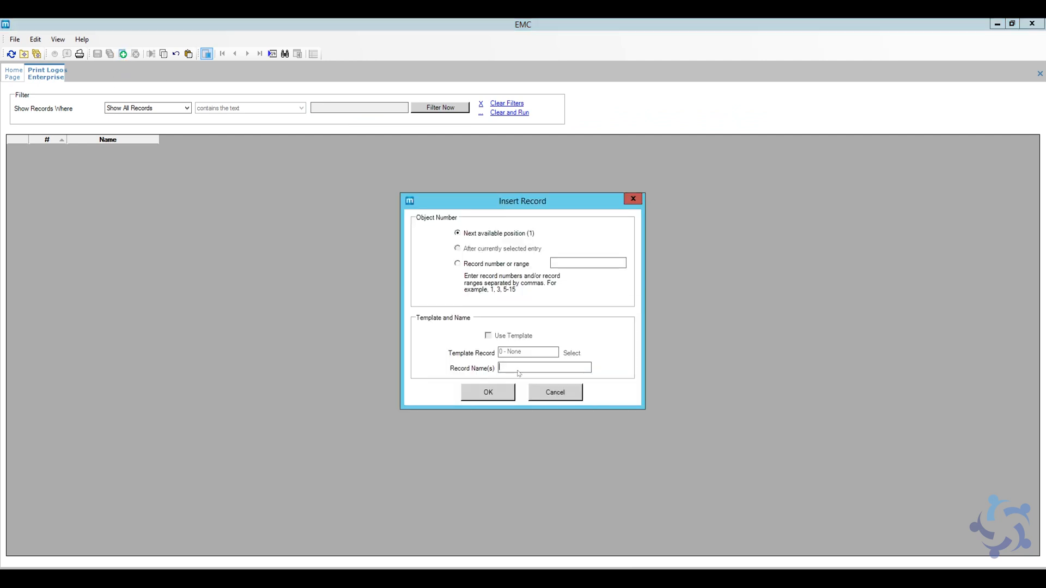
{"action": "type", "text": "L"}
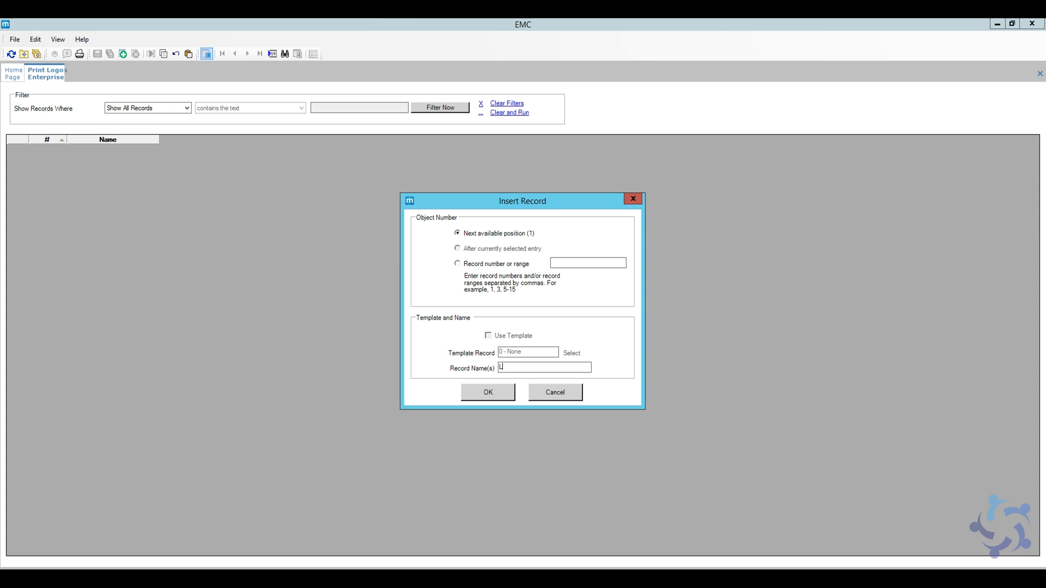
{"action": "type", "text": "ogo"}
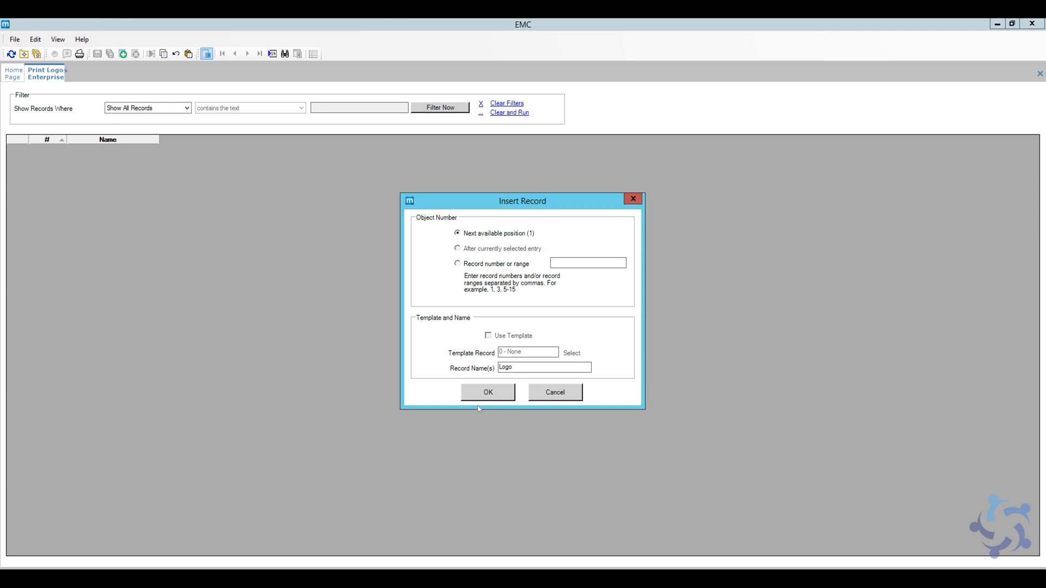
{"action": "left_click", "coordinate": [487, 392]}
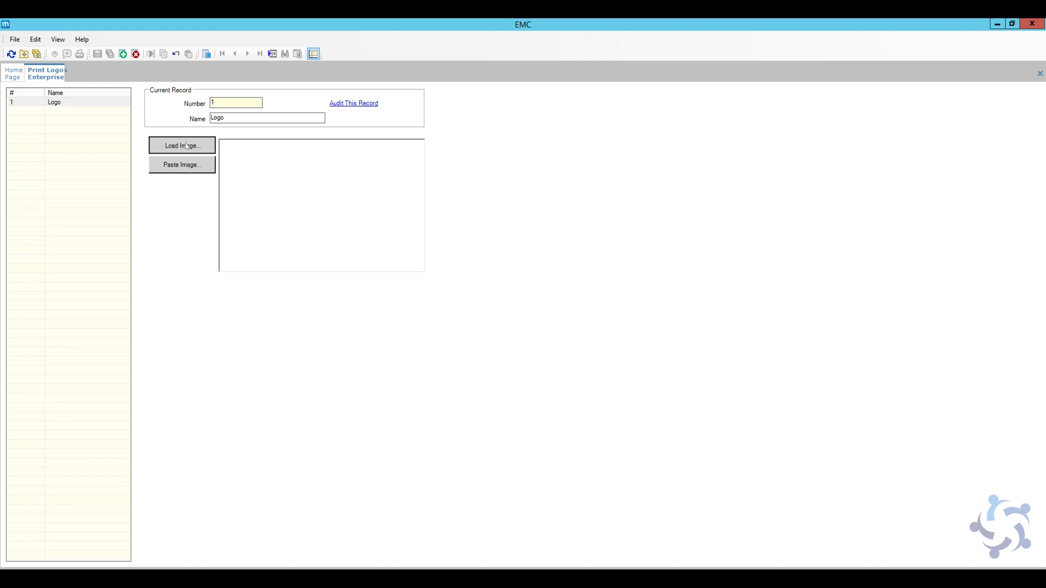
Load Bellos Logo.bmp from Downloads into the Logo record.
{"action": "left_click", "coordinate": [181, 145]}
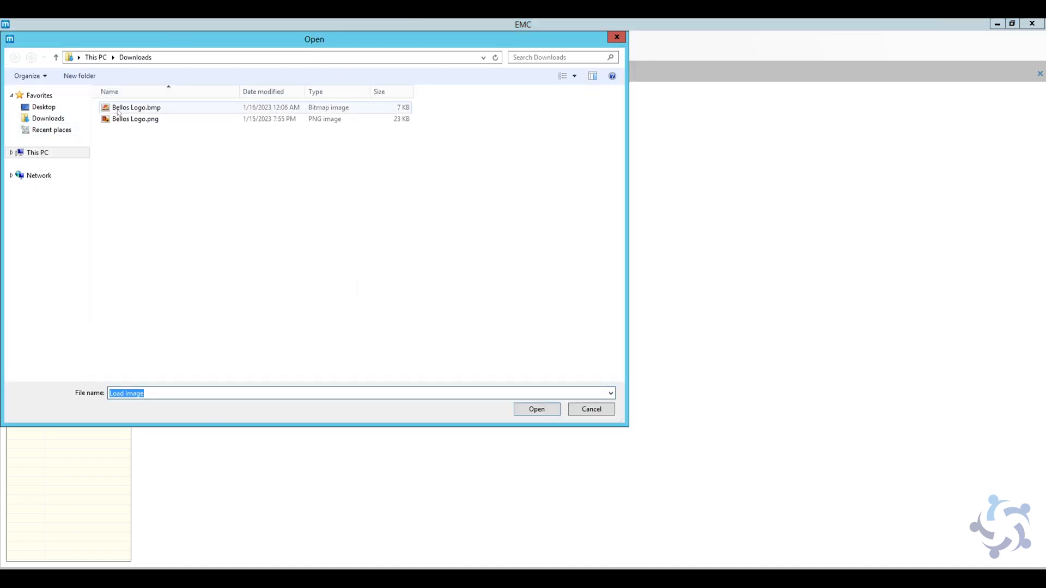
{"action": "left_click", "coordinate": [136, 107]}
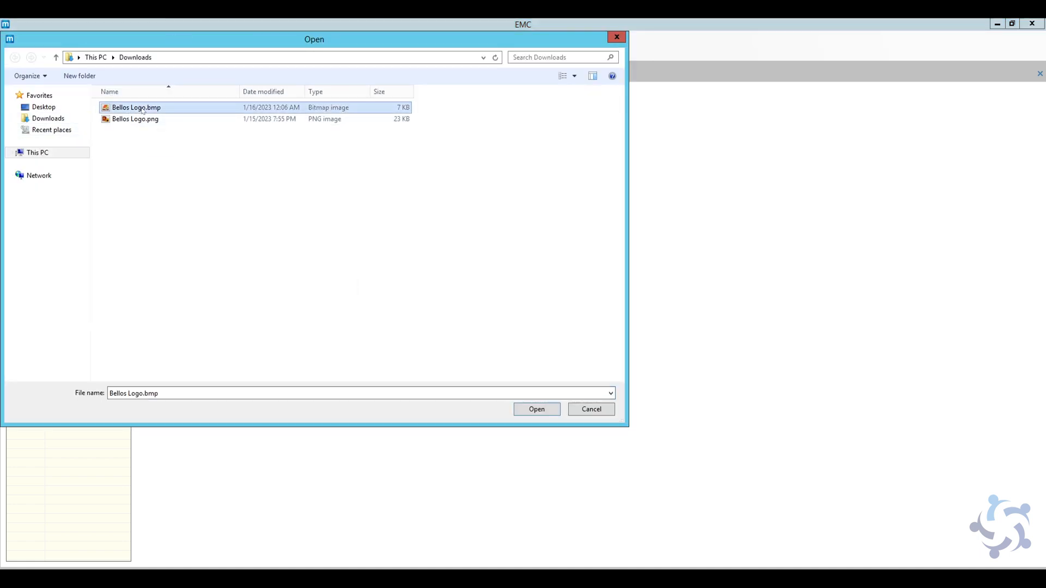
{"action": "mouse_move", "coordinate": [135, 118]}
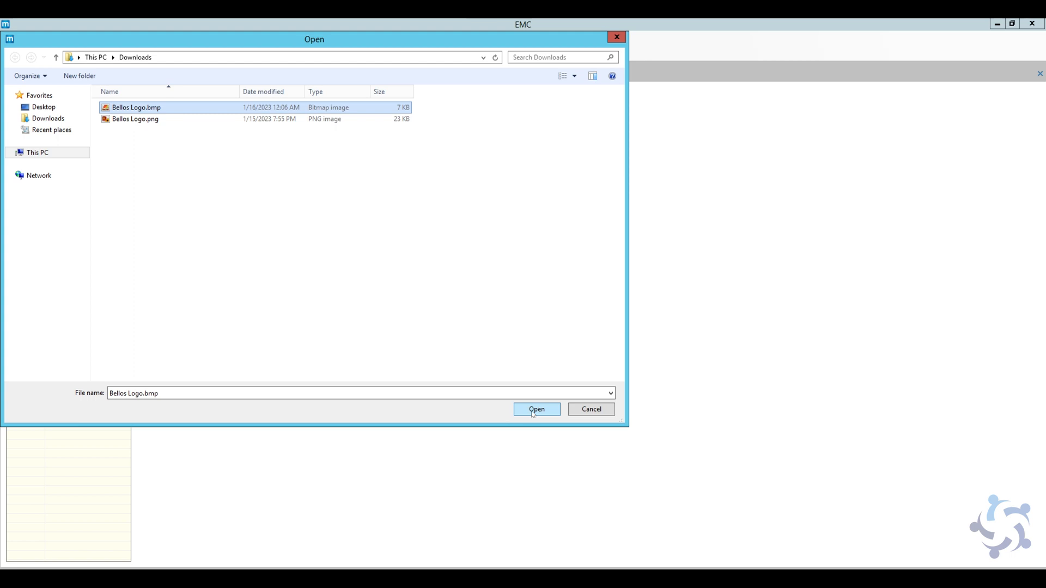
{"action": "left_click", "coordinate": [536, 409]}
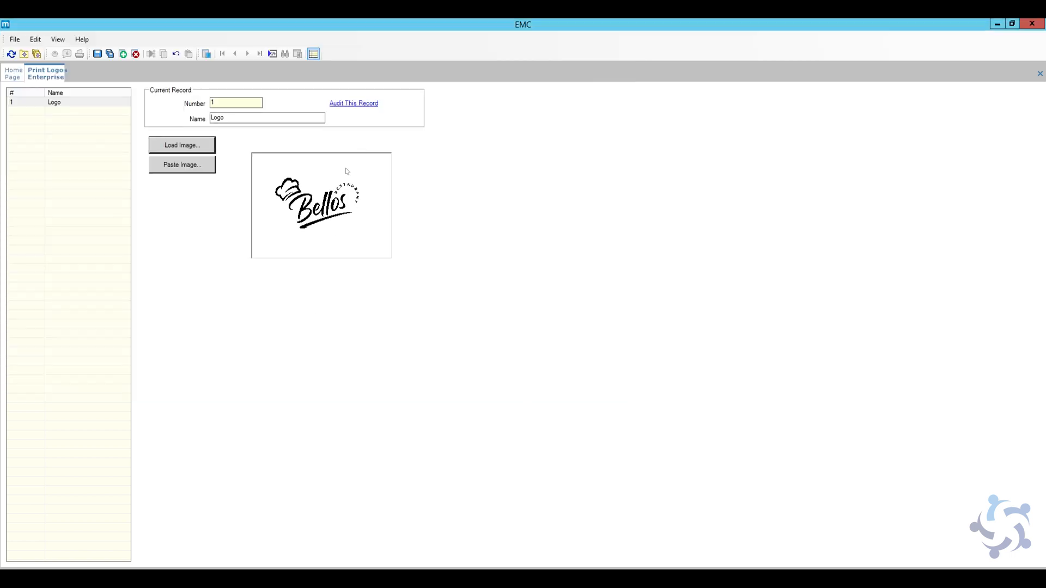
{"action": "mouse_move", "coordinate": [98, 67]}
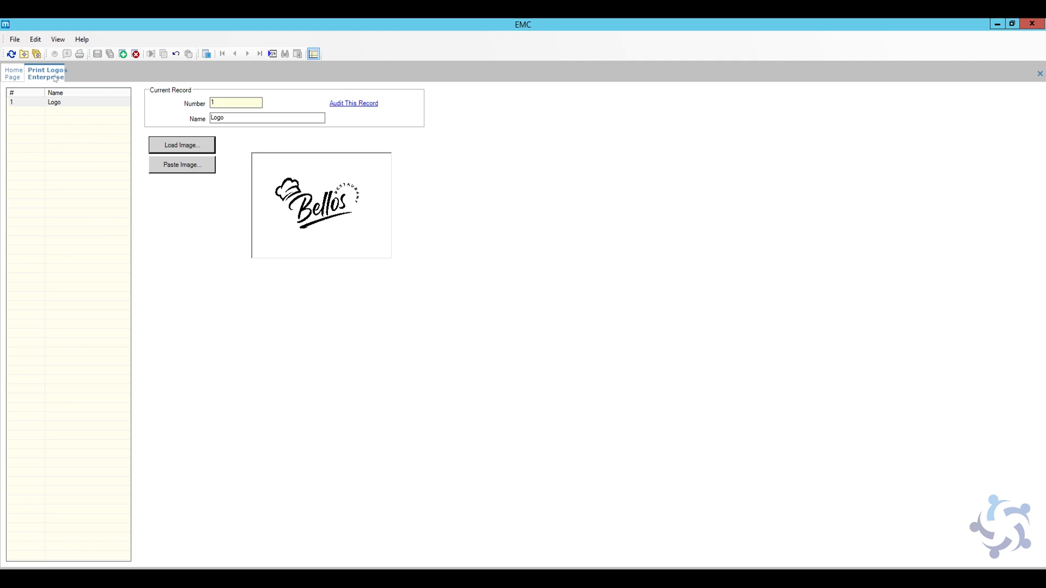
Return to Home Page, show Descriptors, and reselect the Bello enterprise node.
{"action": "left_click", "coordinate": [12, 73]}
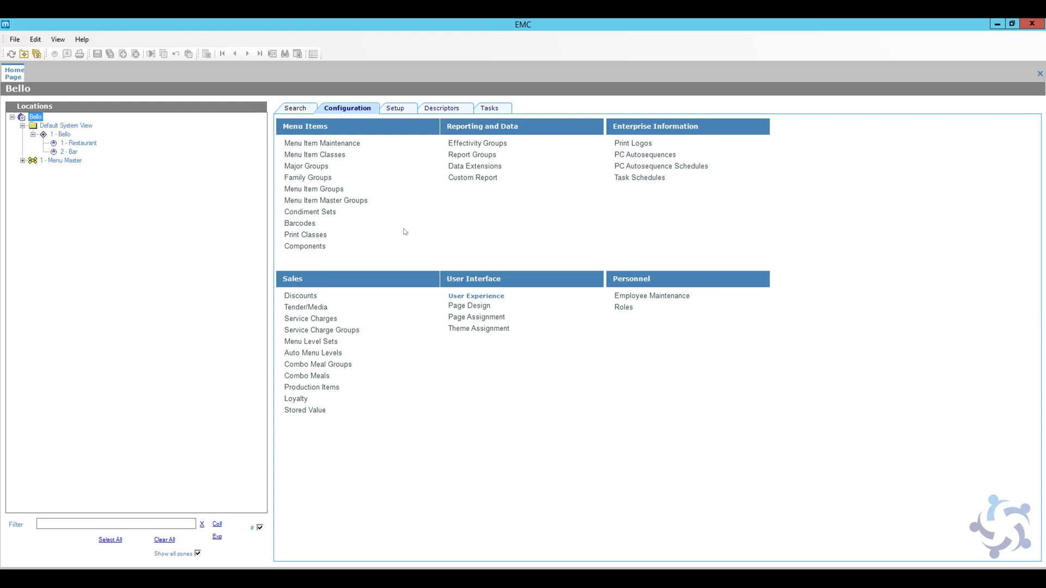
{"action": "mouse_move", "coordinate": [418, 128]}
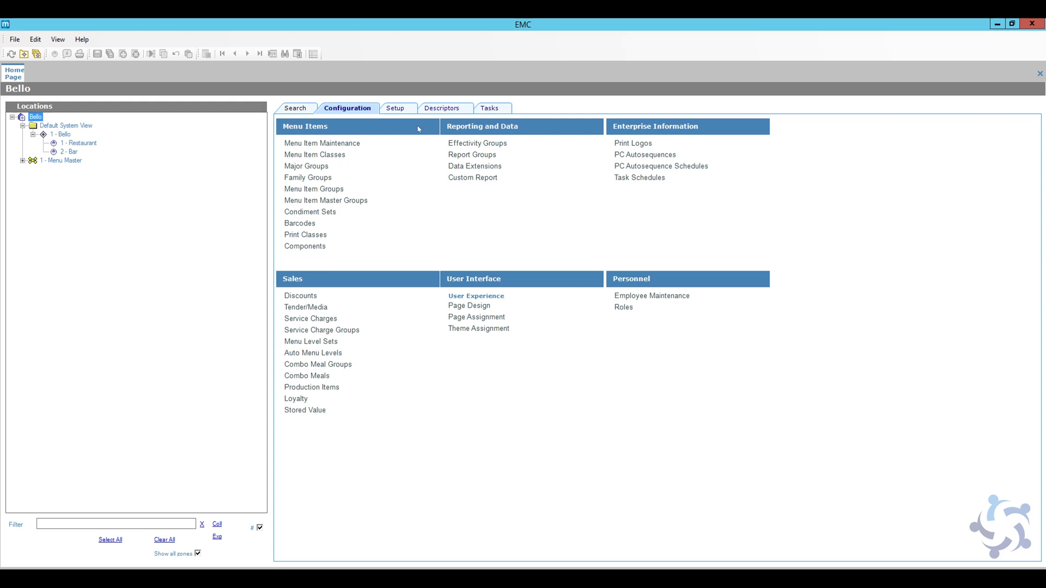
{"action": "left_click", "coordinate": [443, 107]}
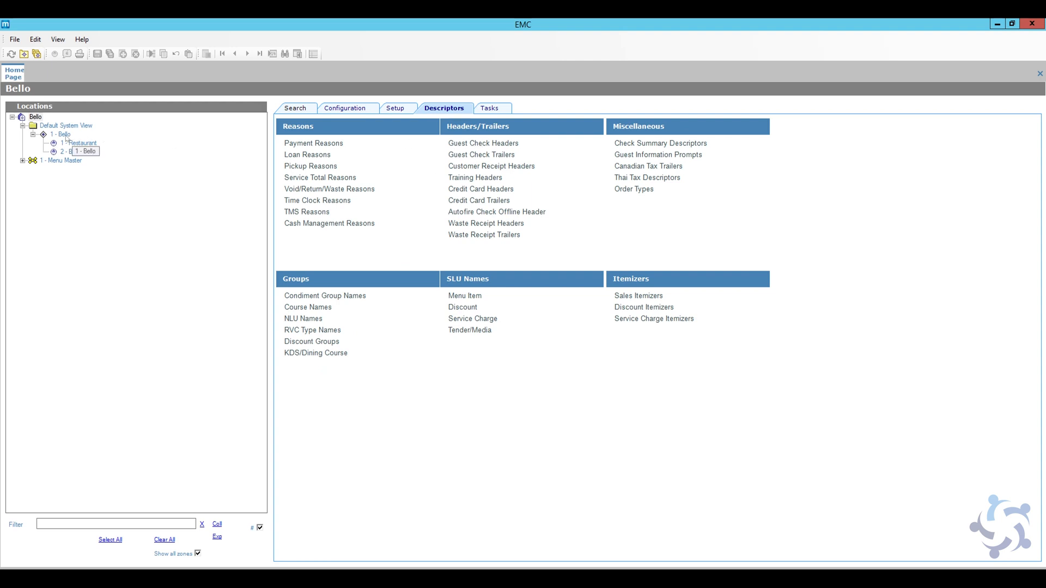
{"action": "left_click", "coordinate": [61, 134]}
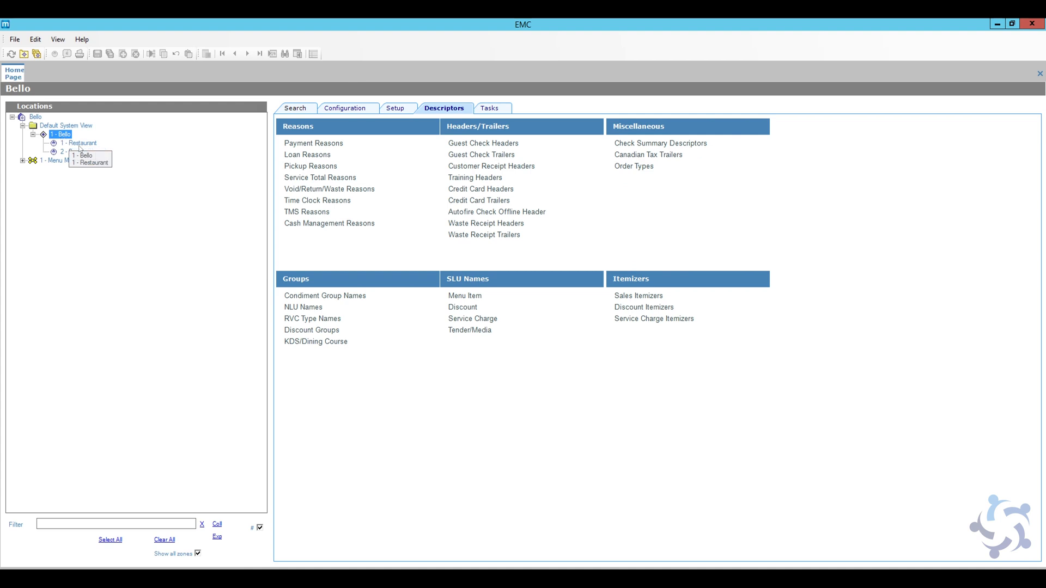
{"action": "left_click", "coordinate": [81, 143]}
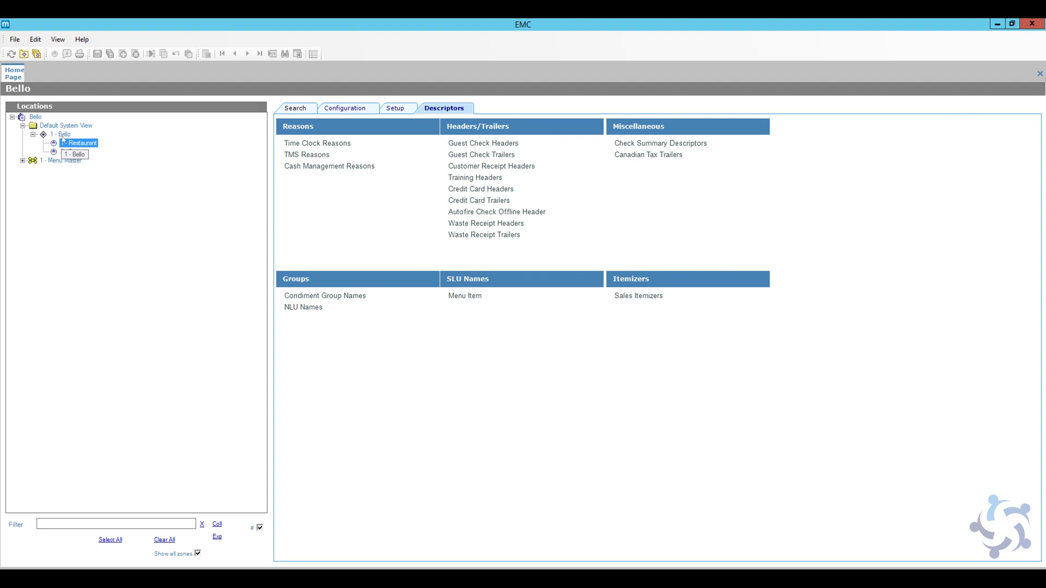
{"action": "left_click", "coordinate": [61, 134]}
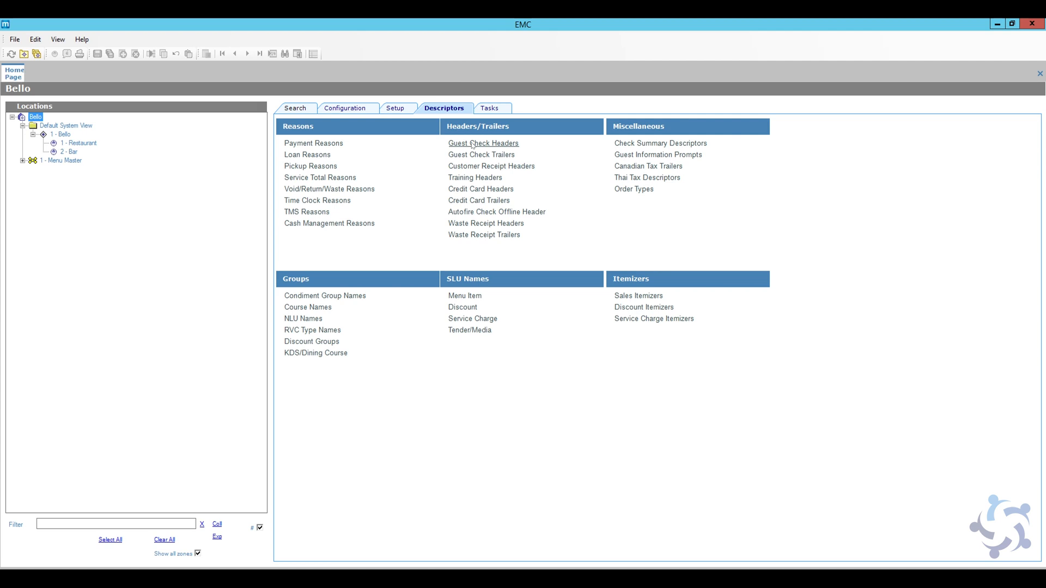
{"action": "mouse_move", "coordinate": [48, 133]}
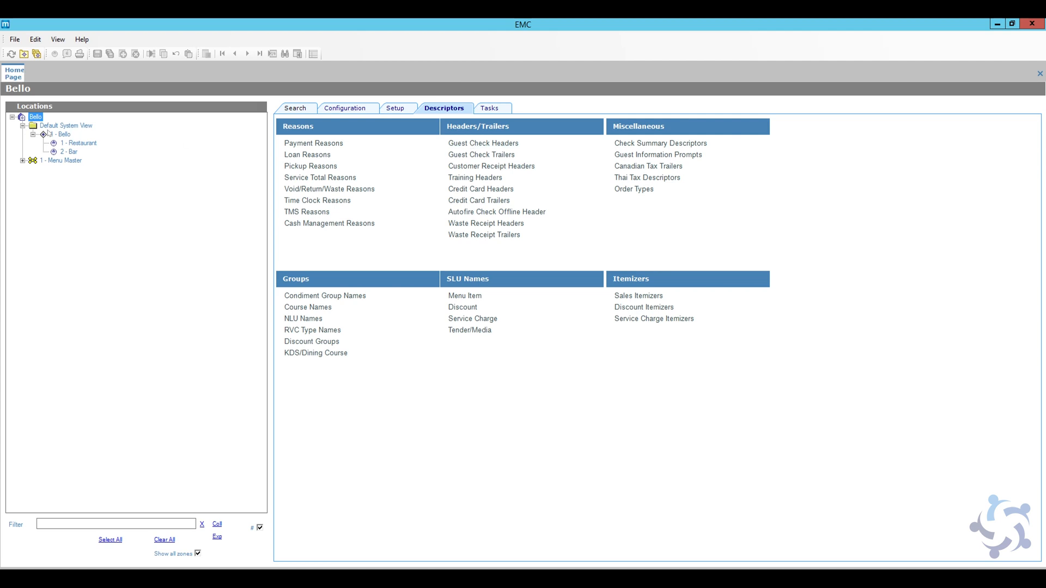
{"action": "mouse_move", "coordinate": [483, 143]}
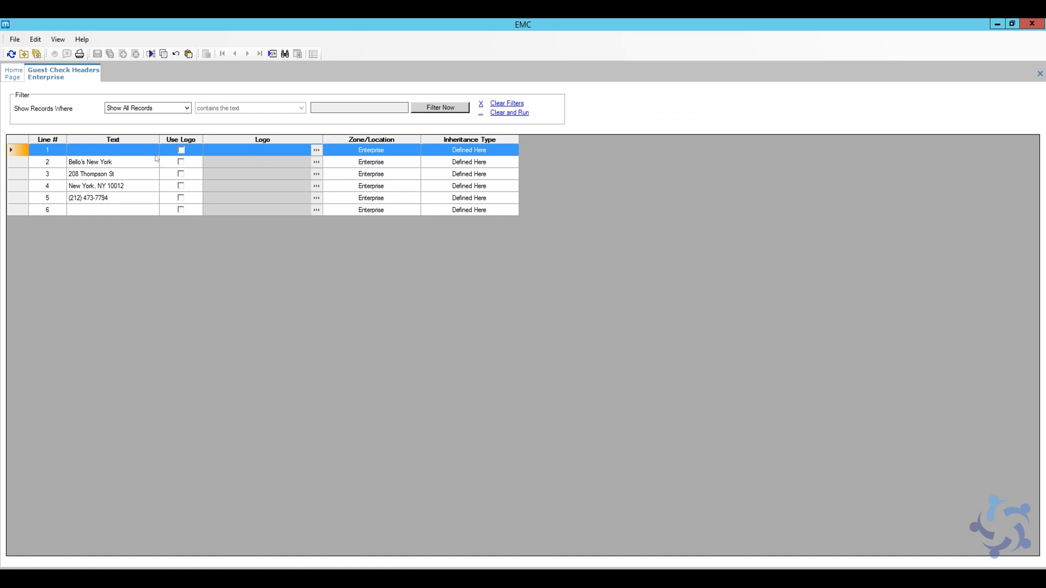
Tick Use Logo on guest check header line 1 and assign logo 1 - Logo.
{"action": "left_click", "coordinate": [112, 149]}
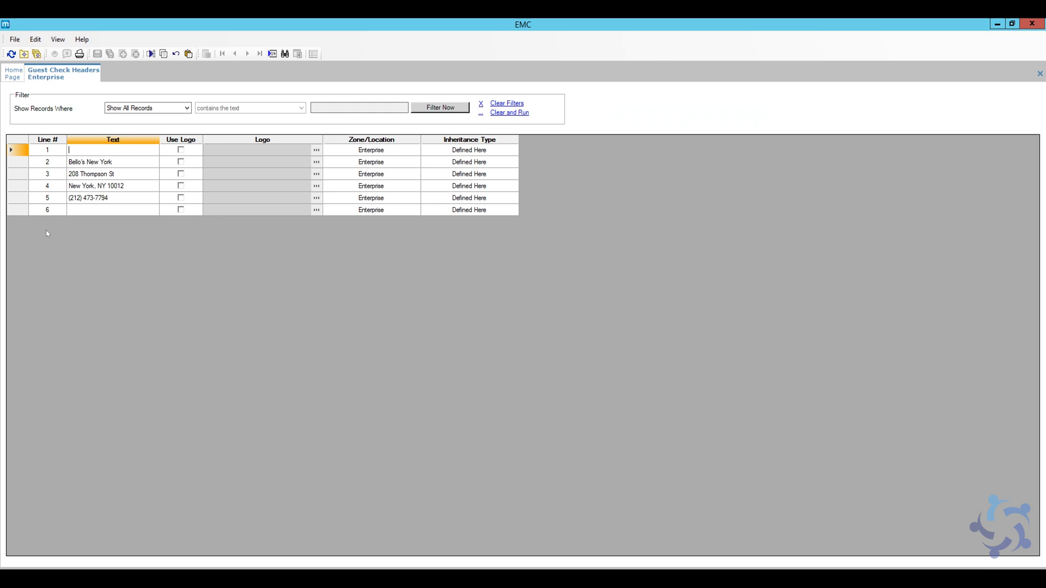
{"action": "mouse_move", "coordinate": [63, 163]}
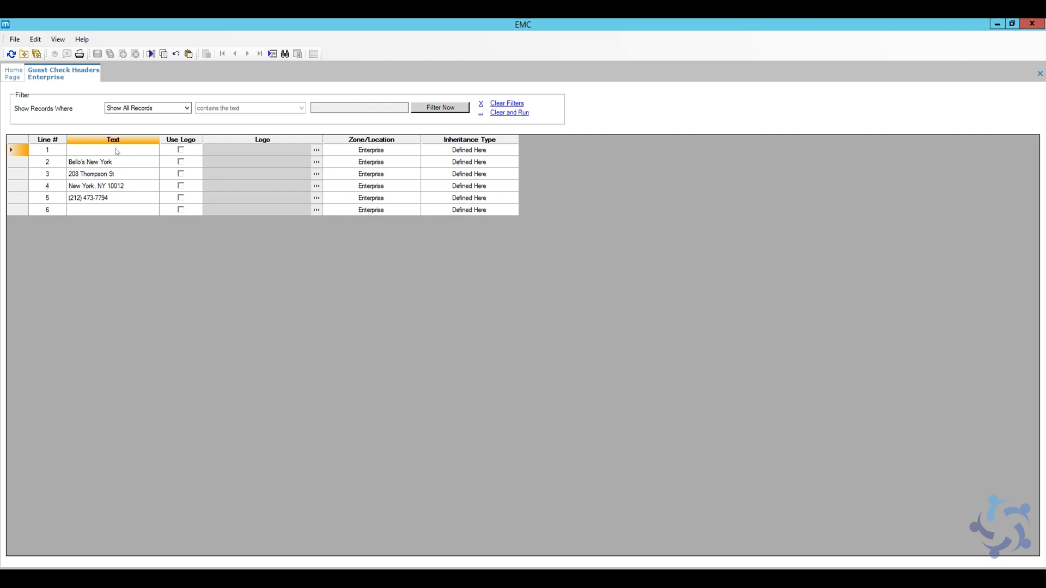
{"action": "left_click", "coordinate": [181, 150]}
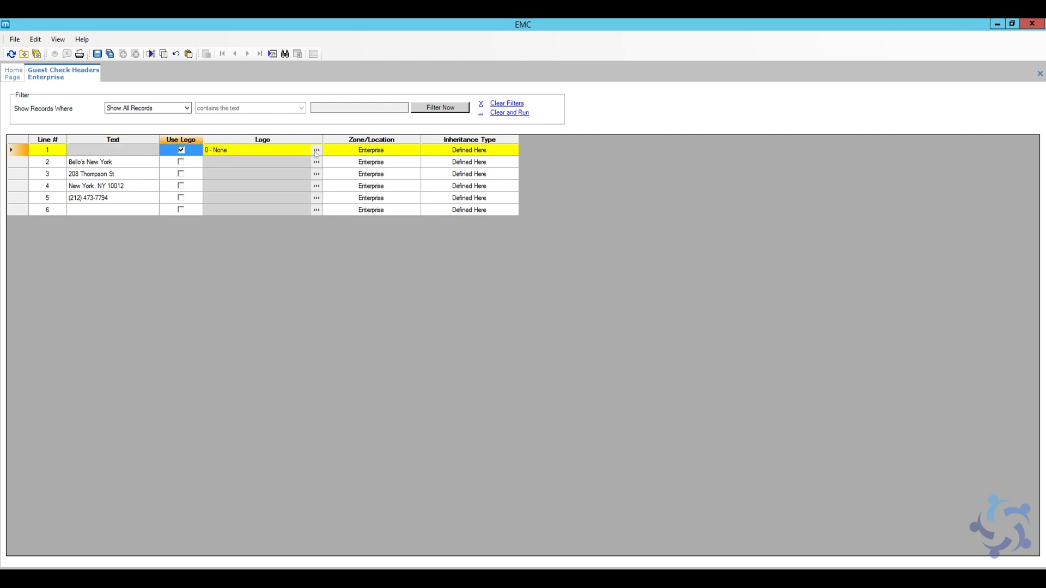
{"action": "left_click", "coordinate": [316, 149]}
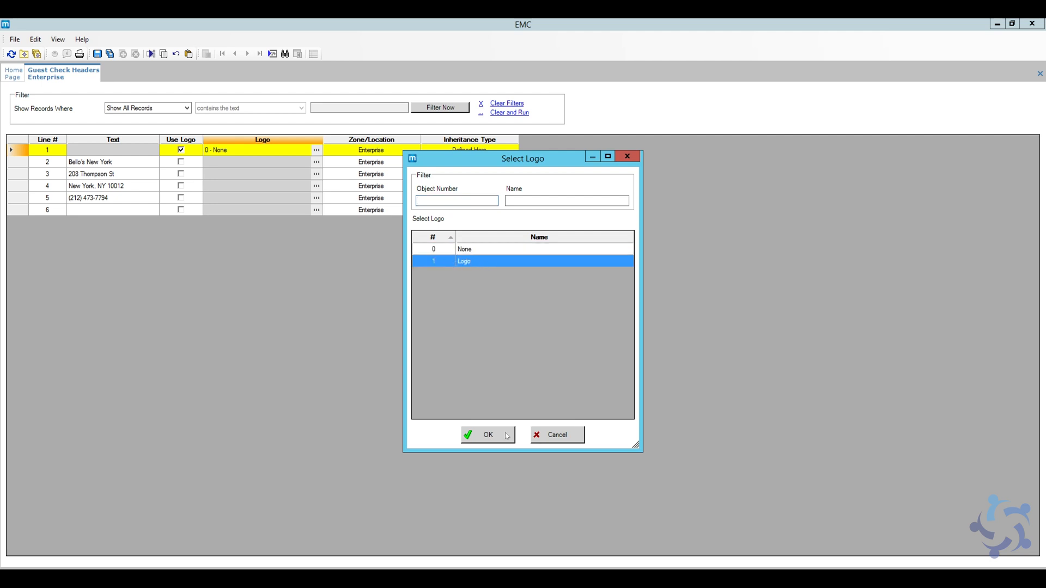
{"action": "left_click", "coordinate": [488, 434]}
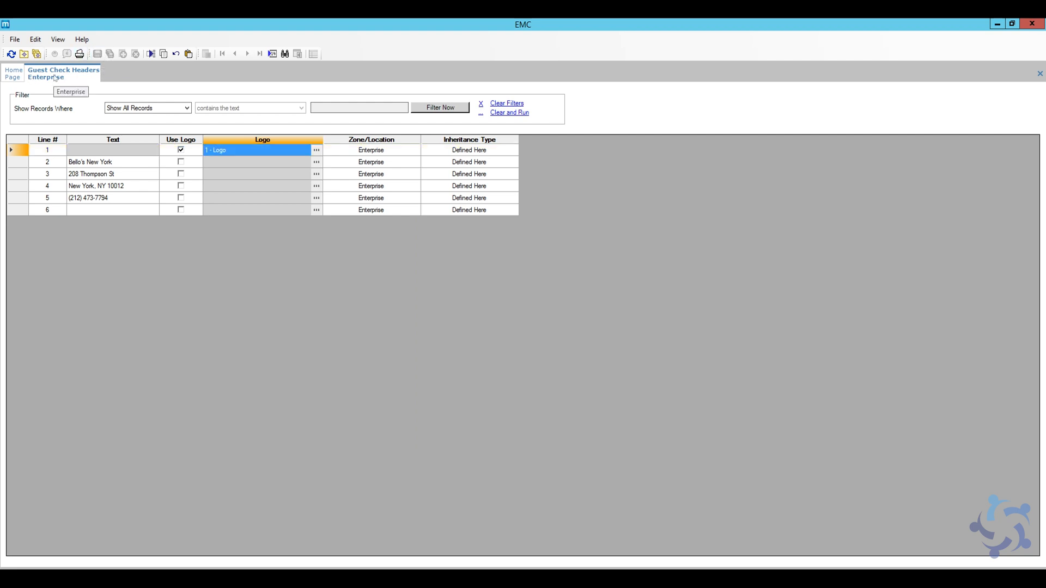
{"action": "mouse_move", "coordinate": [65, 77]}
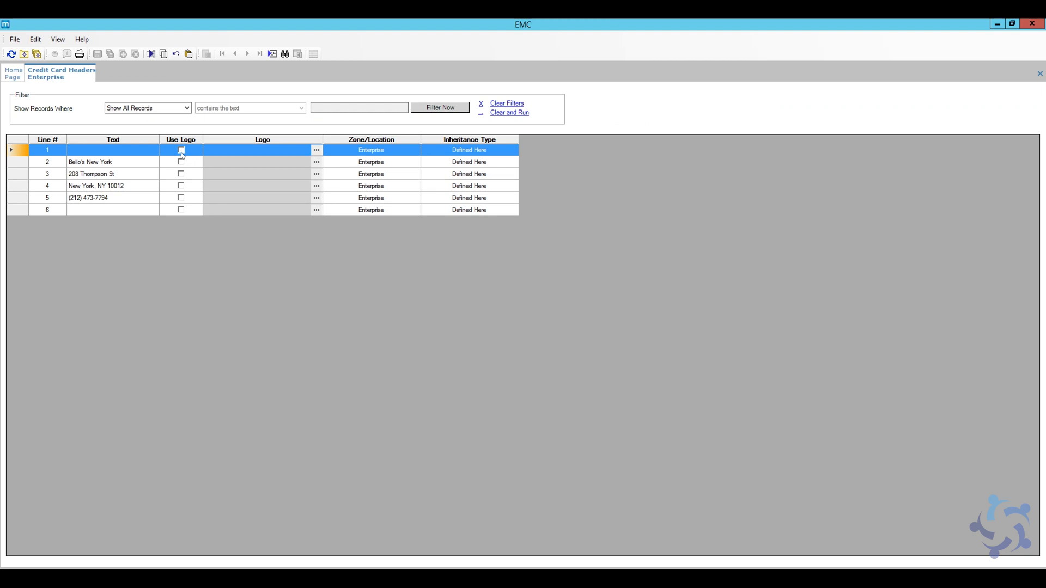
Enable Use Logo on credit card header line 1, then close the Credit Card Headers tab.
{"action": "left_click", "coordinate": [180, 149]}
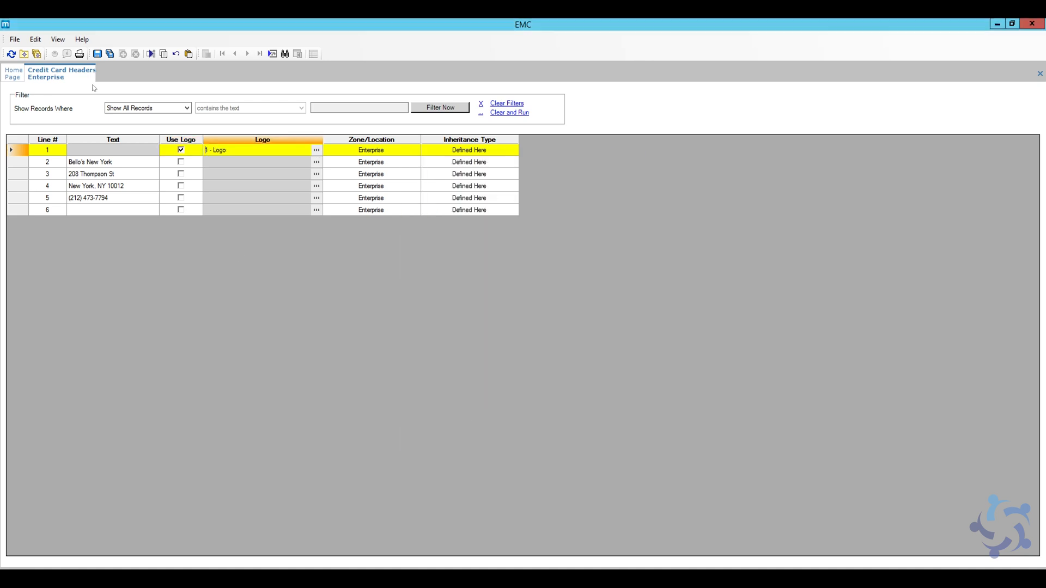
{"action": "right_click", "coordinate": [62, 70]}
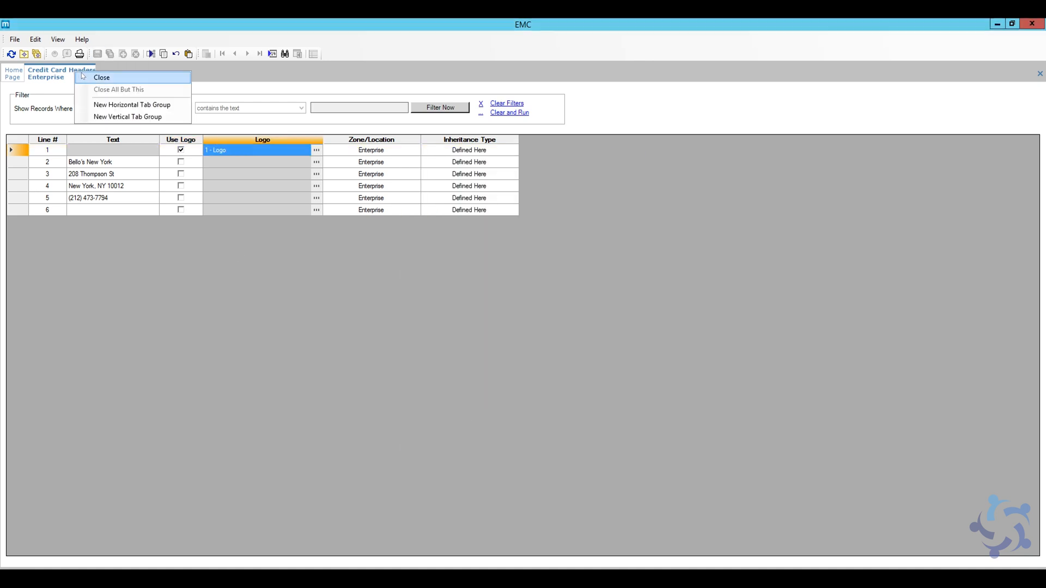
{"action": "left_click", "coordinate": [102, 77]}
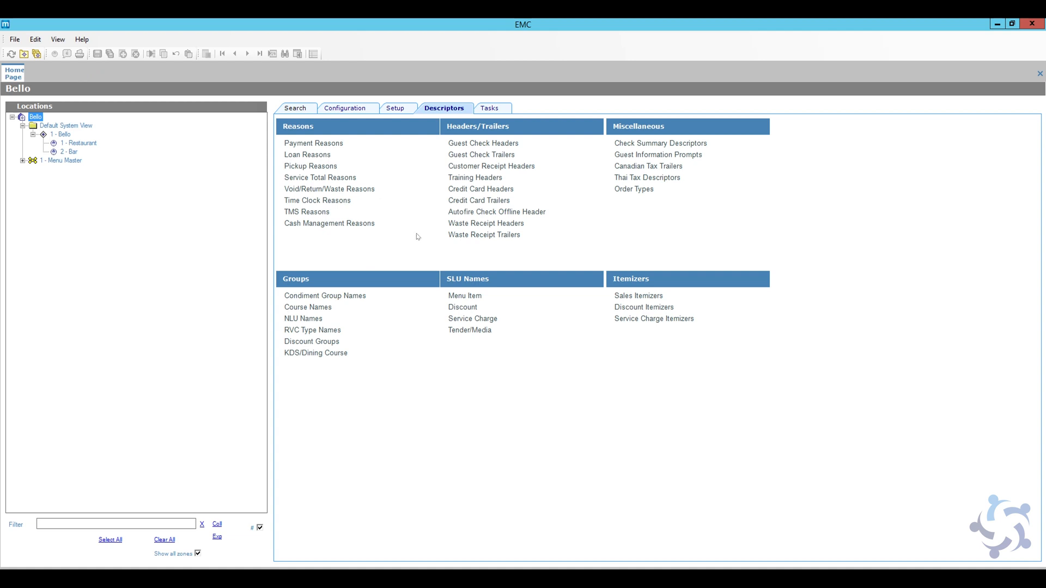
{"action": "mouse_move", "coordinate": [238, 192]}
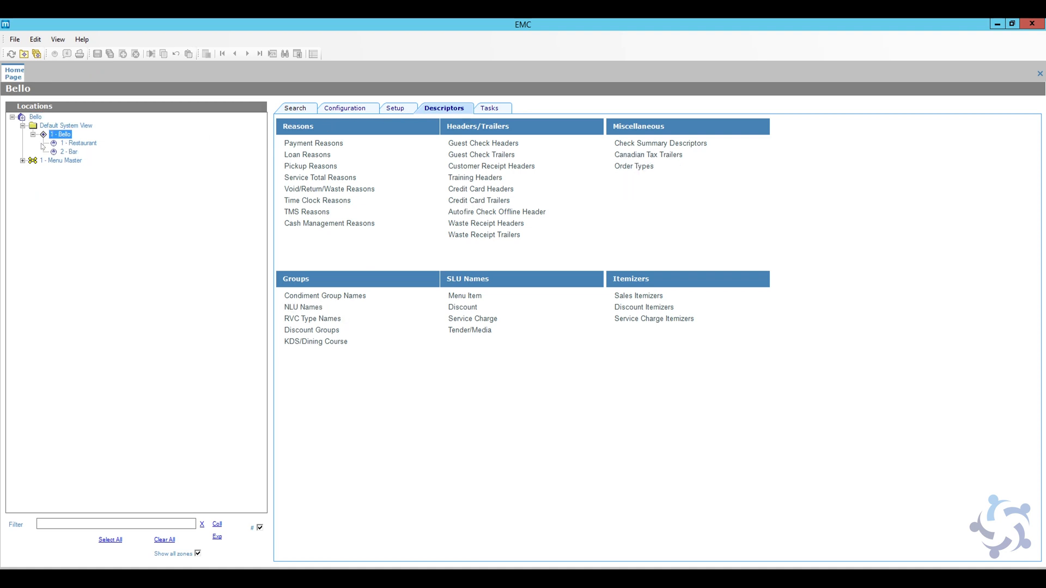
Open the Bello property's printer list and show Dining 2 Printer's full settings in form view.
{"action": "left_click", "coordinate": [395, 107]}
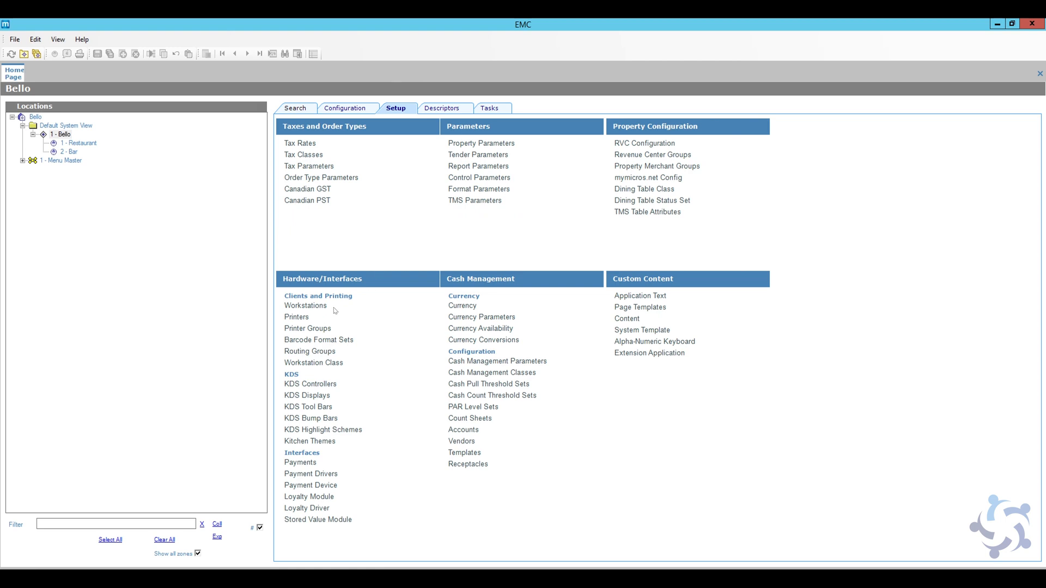
{"action": "left_click", "coordinate": [62, 134]}
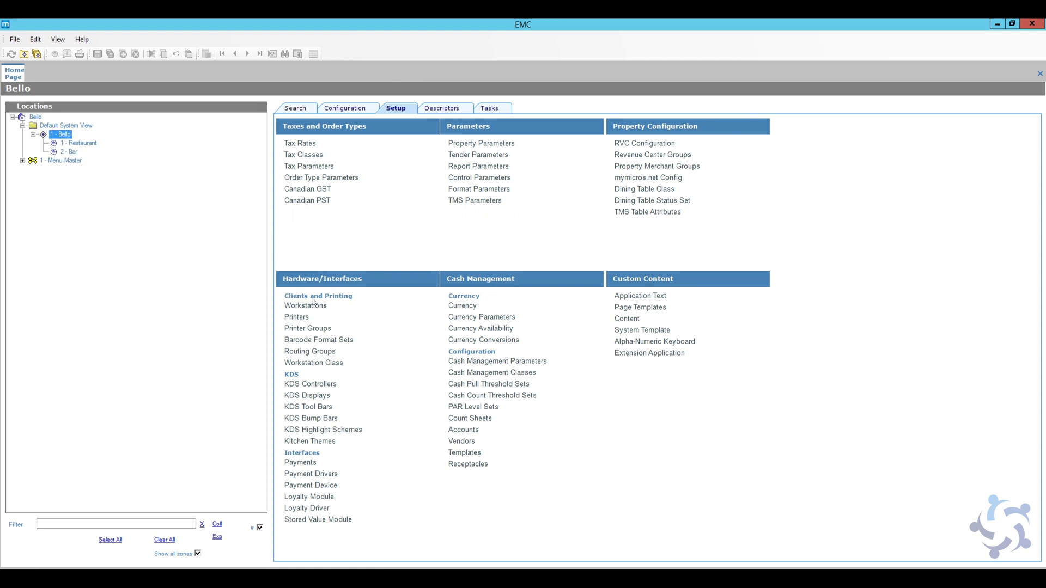
{"action": "left_click", "coordinate": [297, 317]}
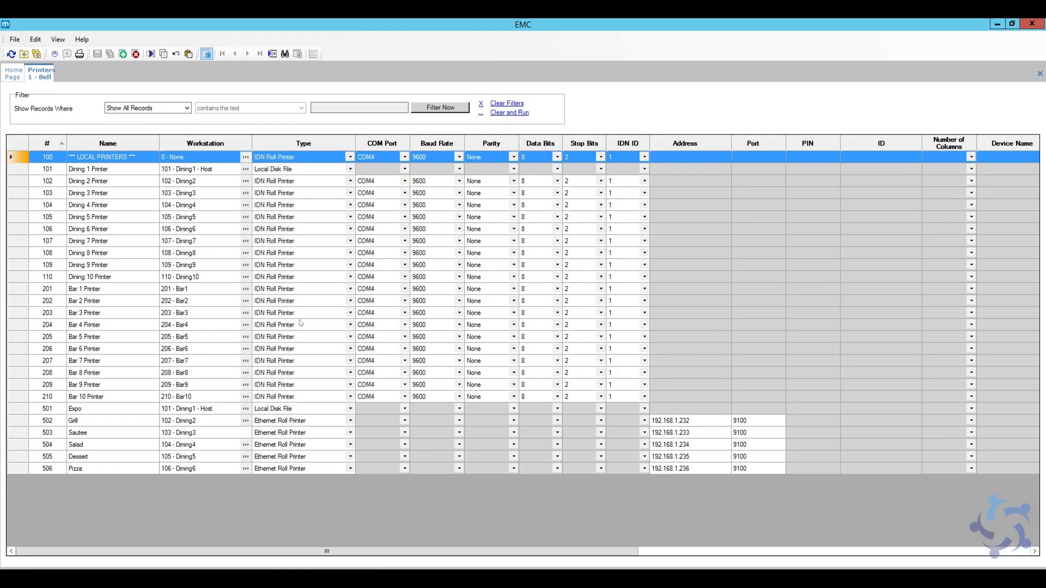
{"action": "left_click", "coordinate": [87, 181]}
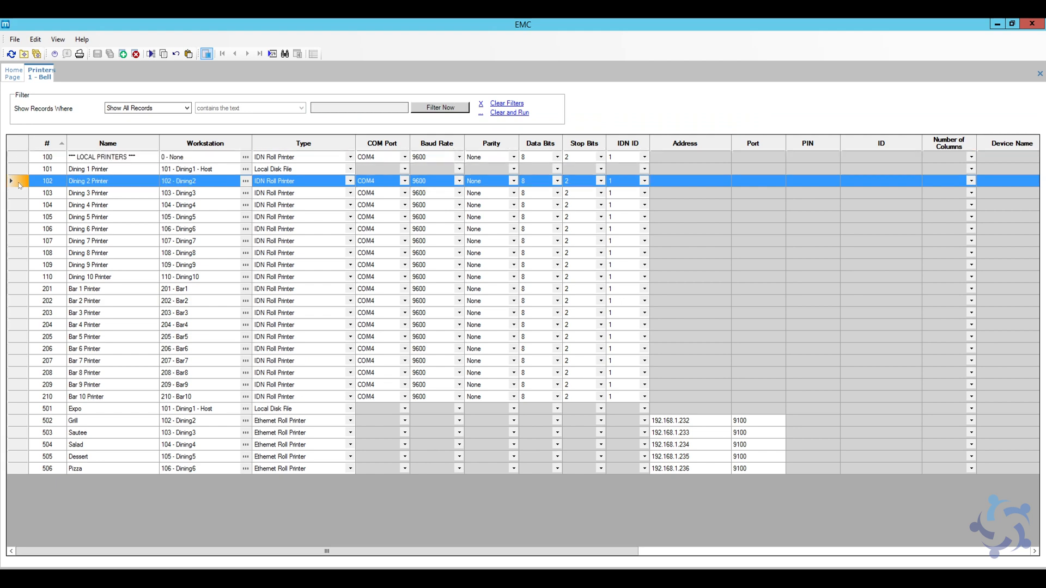
{"action": "left_click", "coordinate": [313, 53]}
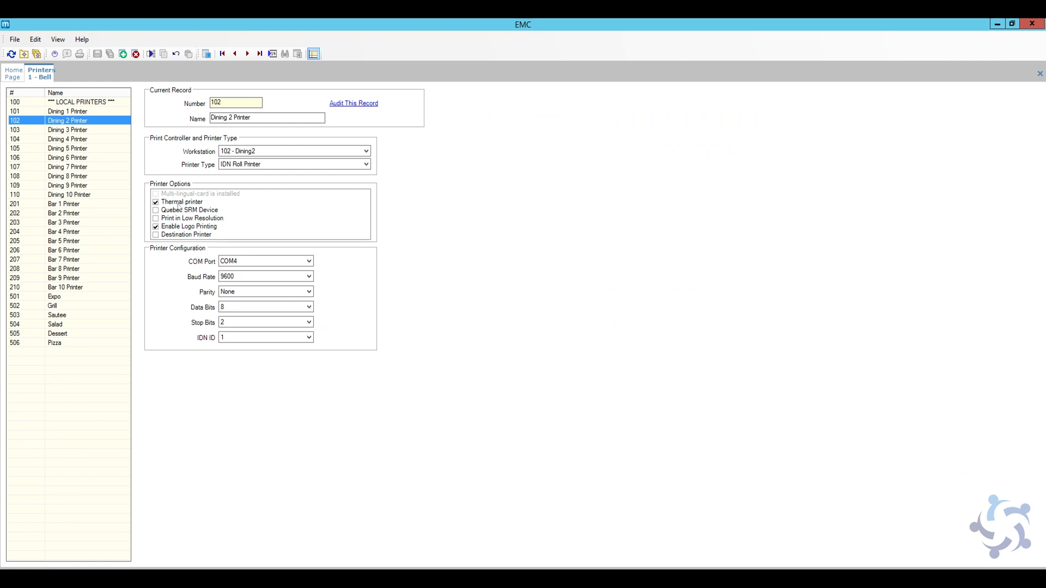
{"action": "mouse_move", "coordinate": [191, 207]}
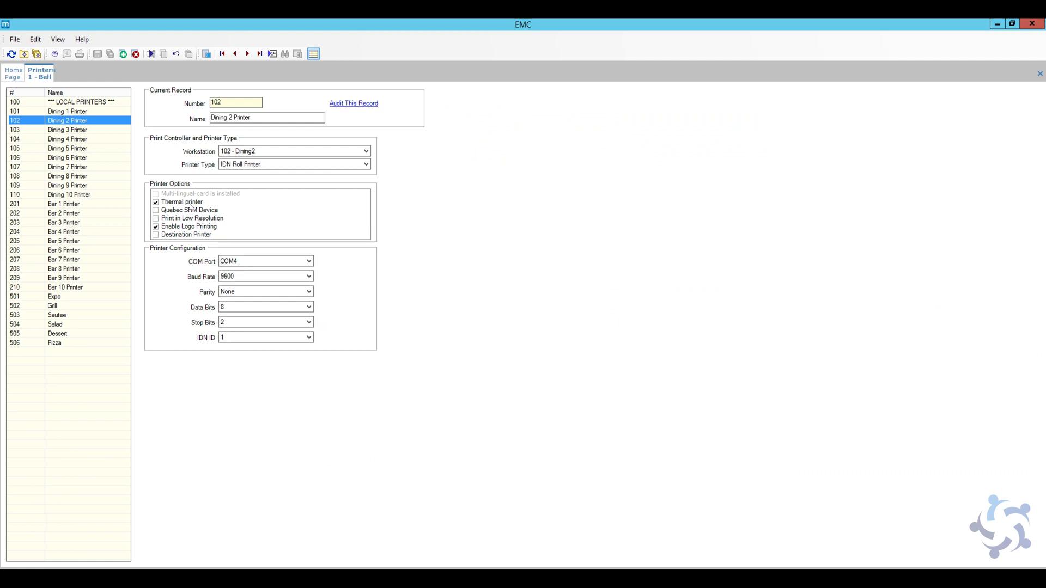